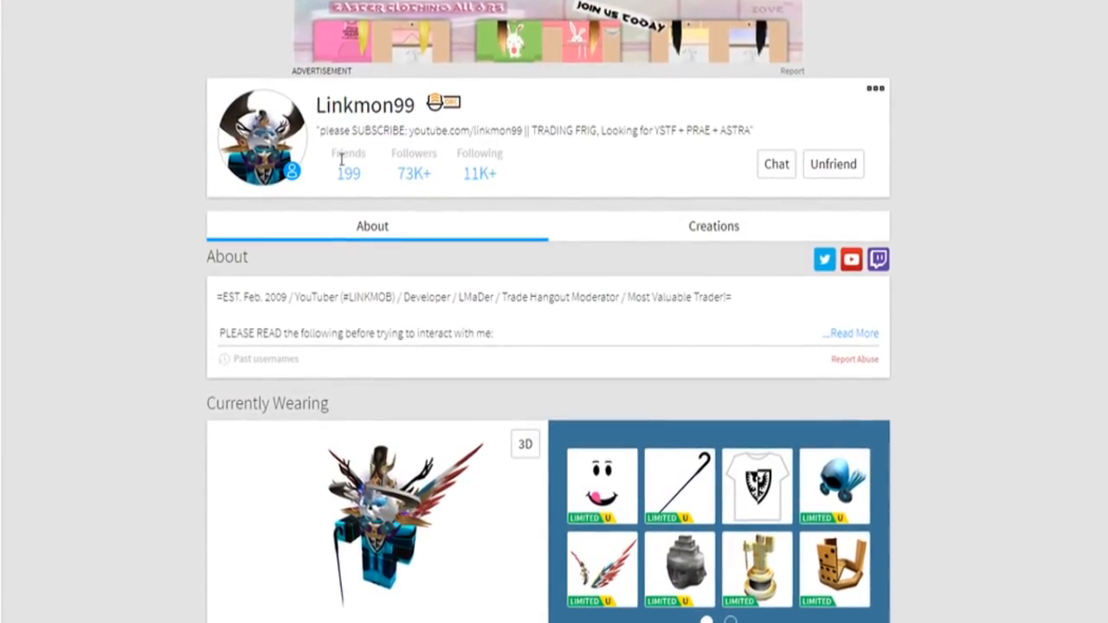
# - Scroll through Linkmon99's profile page to reach his chat
pyautogui.scroll(-3)
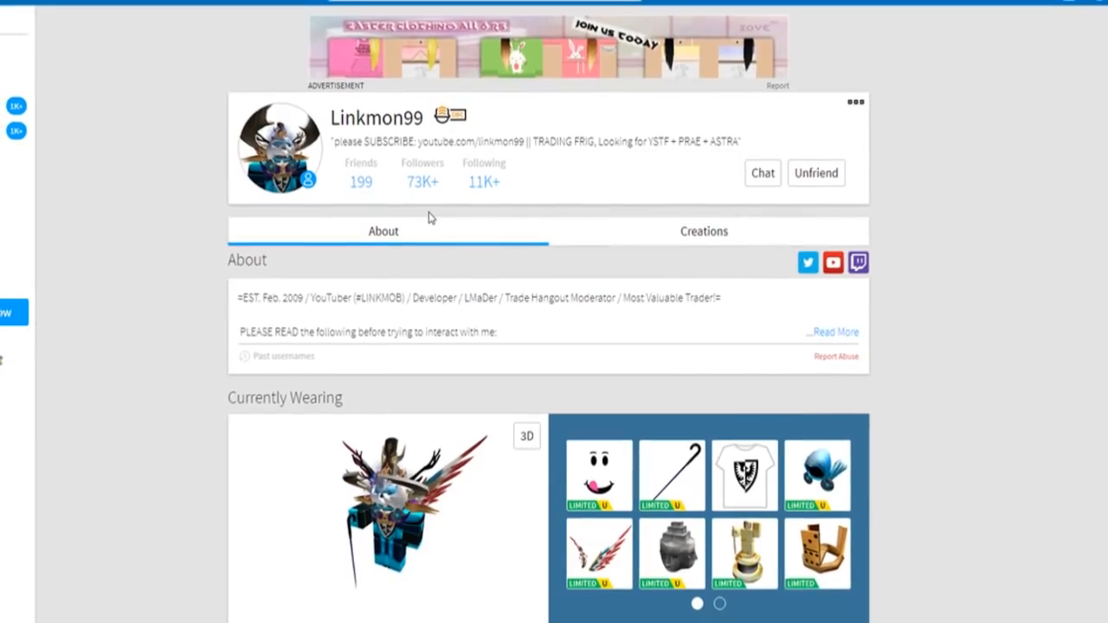
pyautogui.scroll(-3)
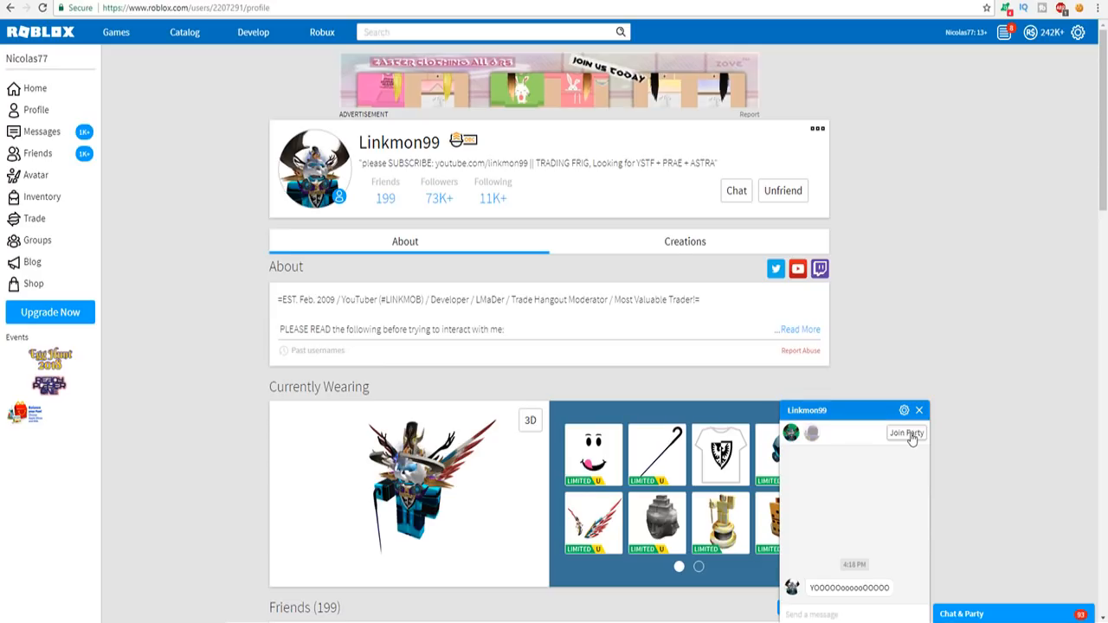
# - Message Linkmon99 ('Hey man', 'ok') and read his reply about the unbuyable item
pyautogui.click(906, 432)
pyautogui.write('Hey man')
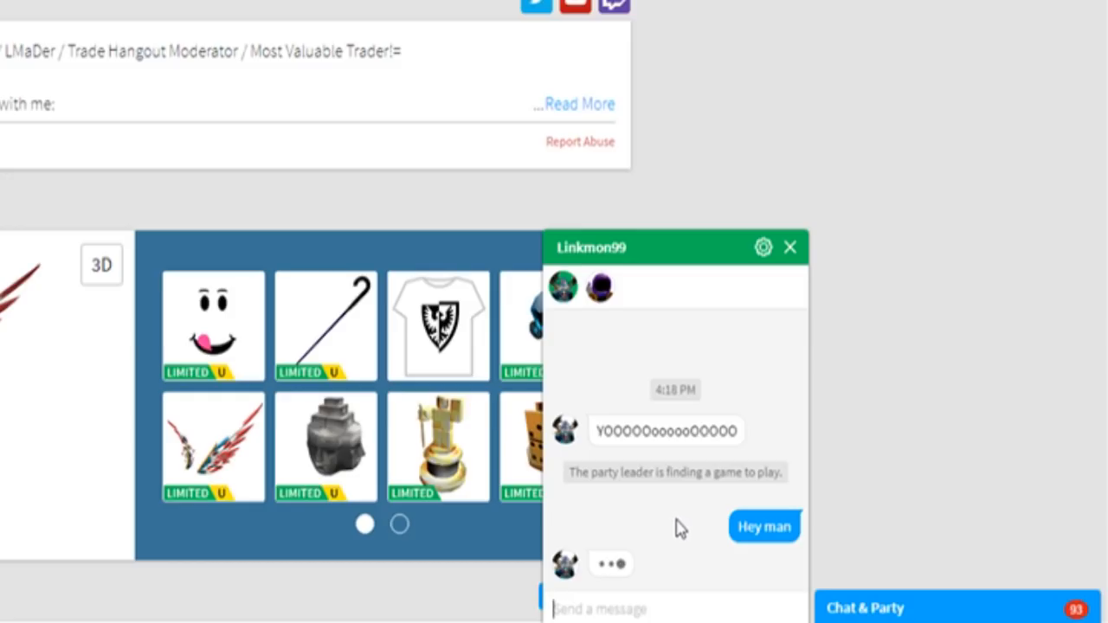
pyautogui.moveTo(615, 456)
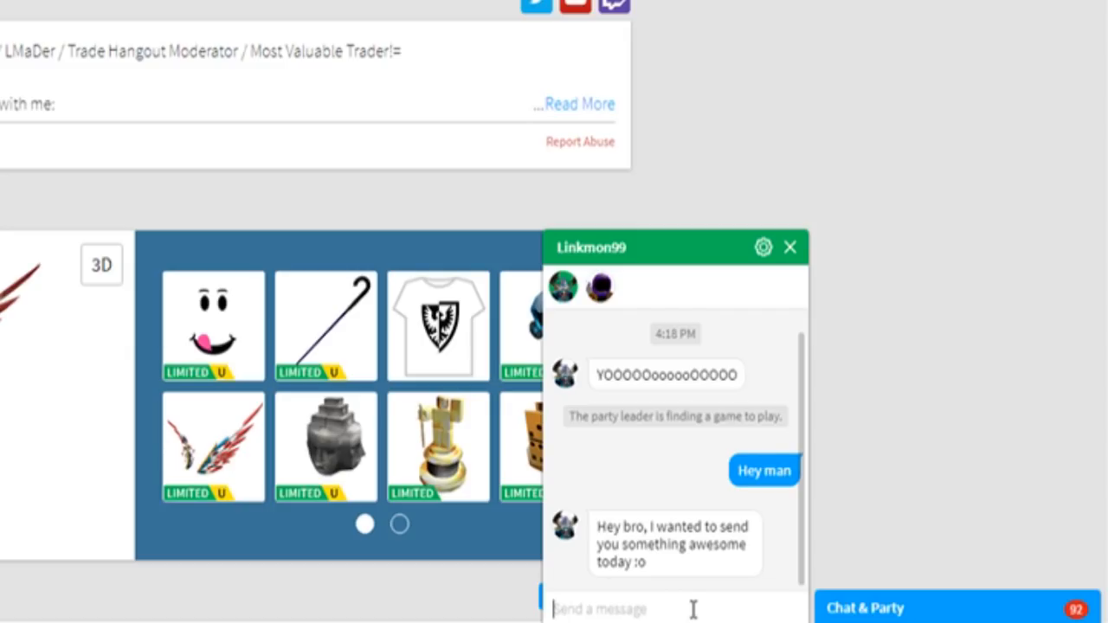
pyautogui.write('ok')
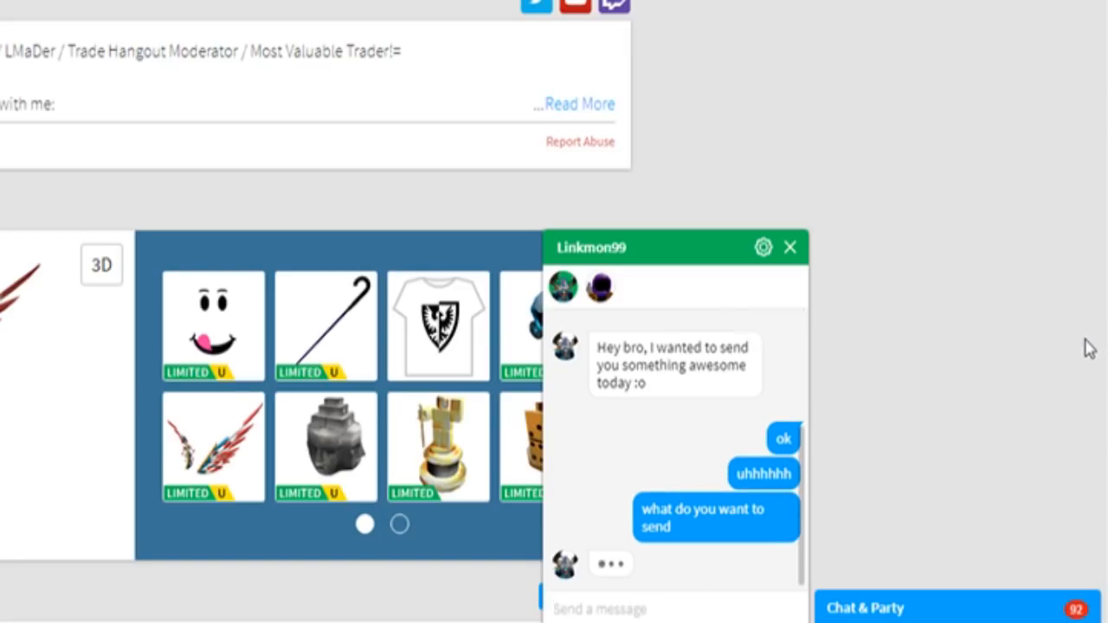
pyautogui.moveTo(1076, 359)
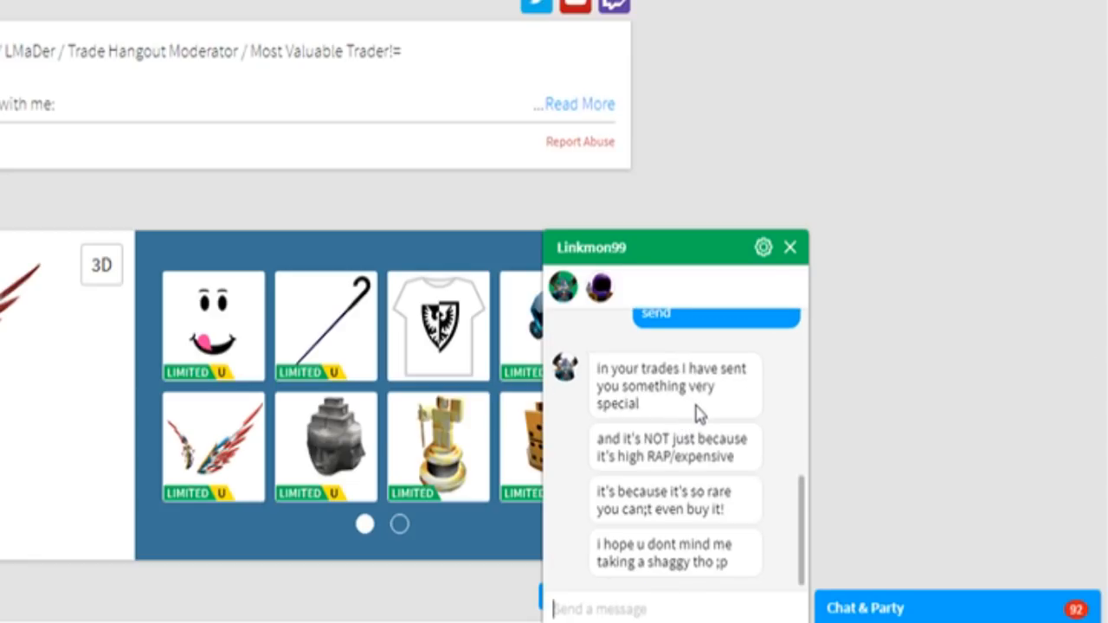
pyautogui.doubleClick(689, 458)
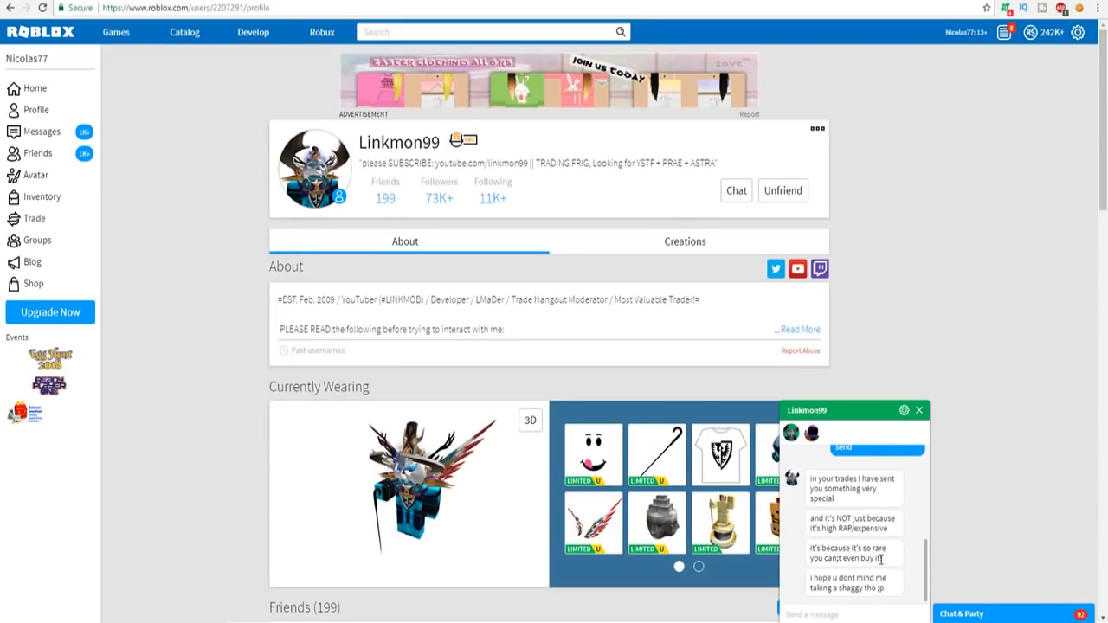
pyautogui.moveTo(866, 569)
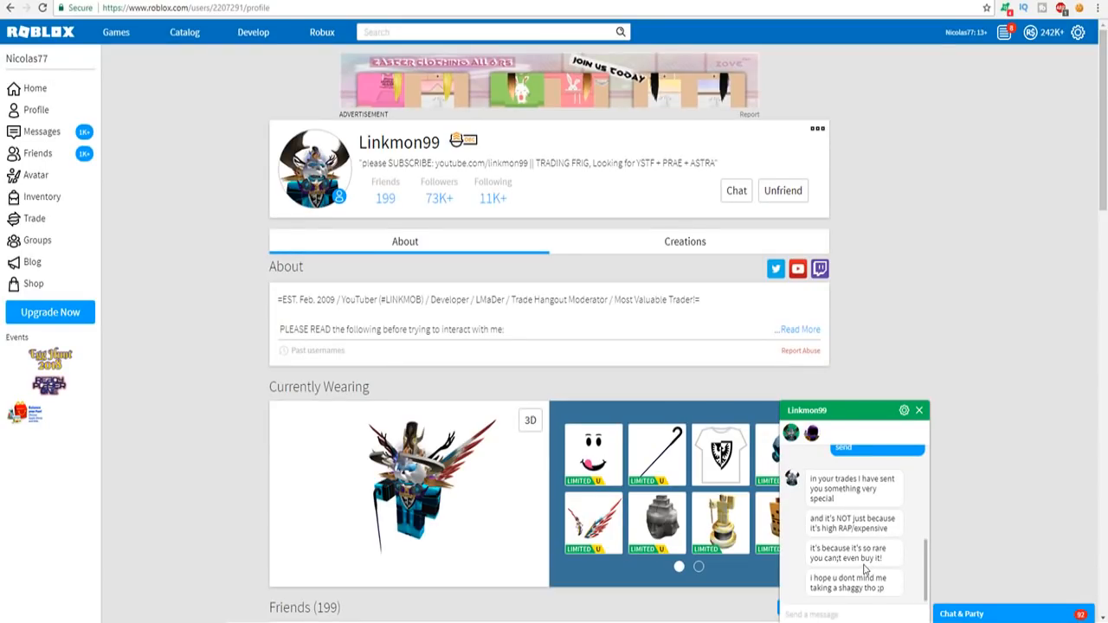
pyautogui.moveTo(42, 131)
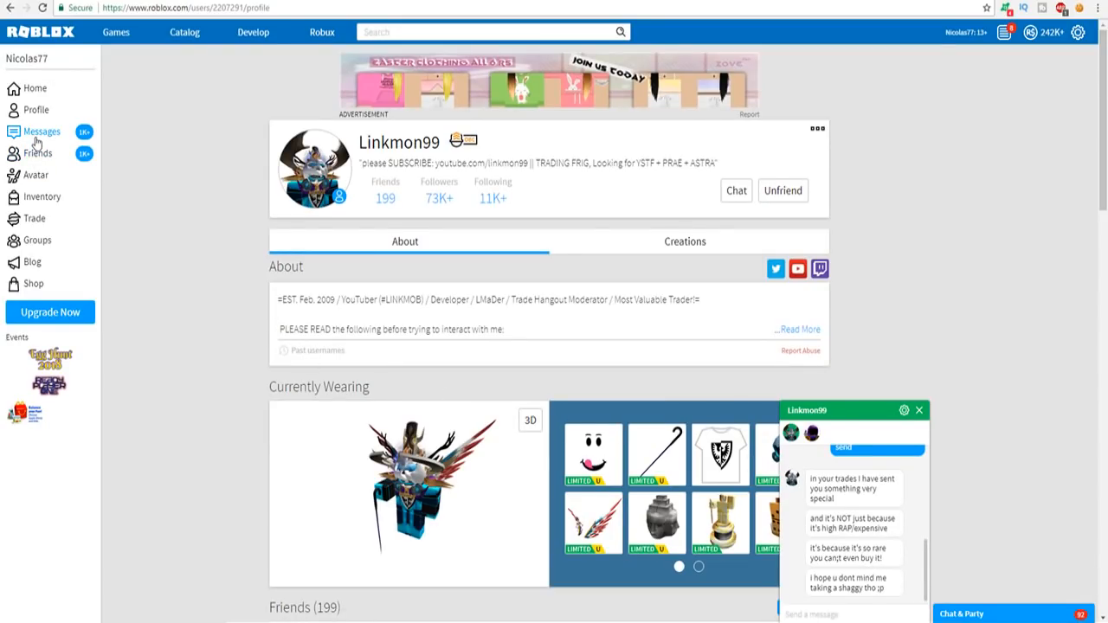
# - Open Linkmon99's pending trade details and bring up the Living Art: Starry Night item
pyautogui.click(35, 212)
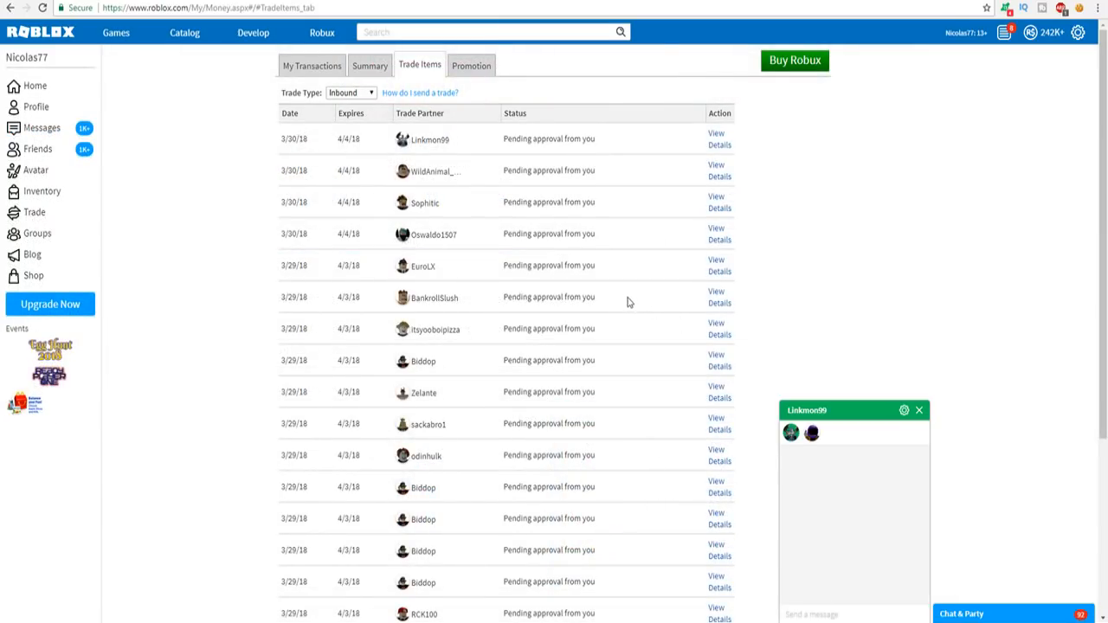
pyautogui.click(918, 409)
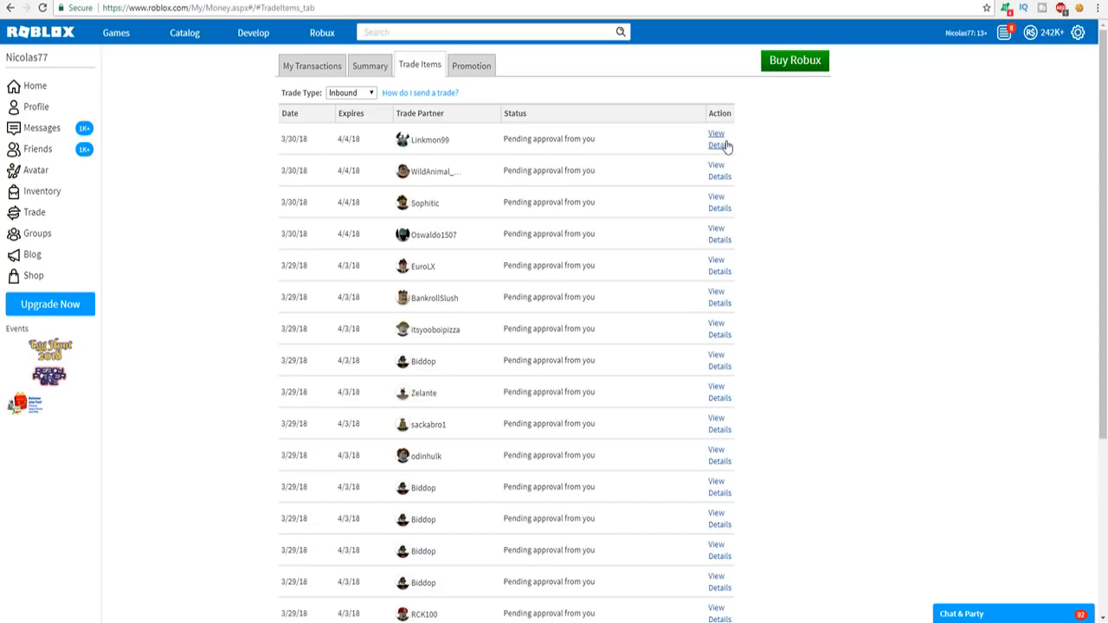
pyautogui.click(716, 139)
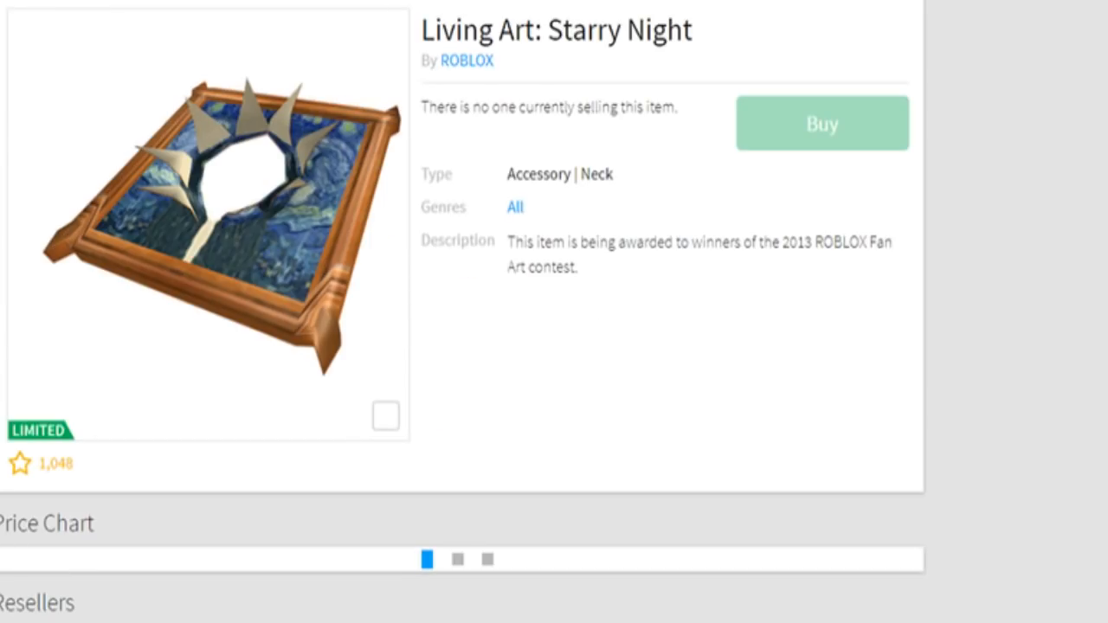
# - Scroll to the Starry Night price chart showing a 350,000 average price
pyautogui.scroll(-3)
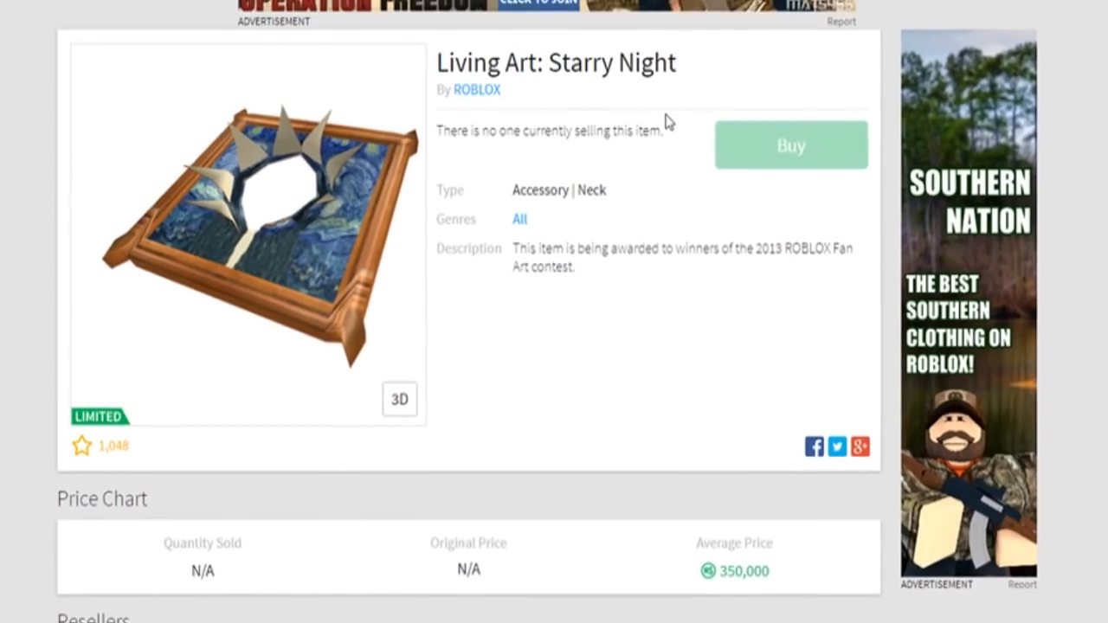
pyautogui.scroll(-3)
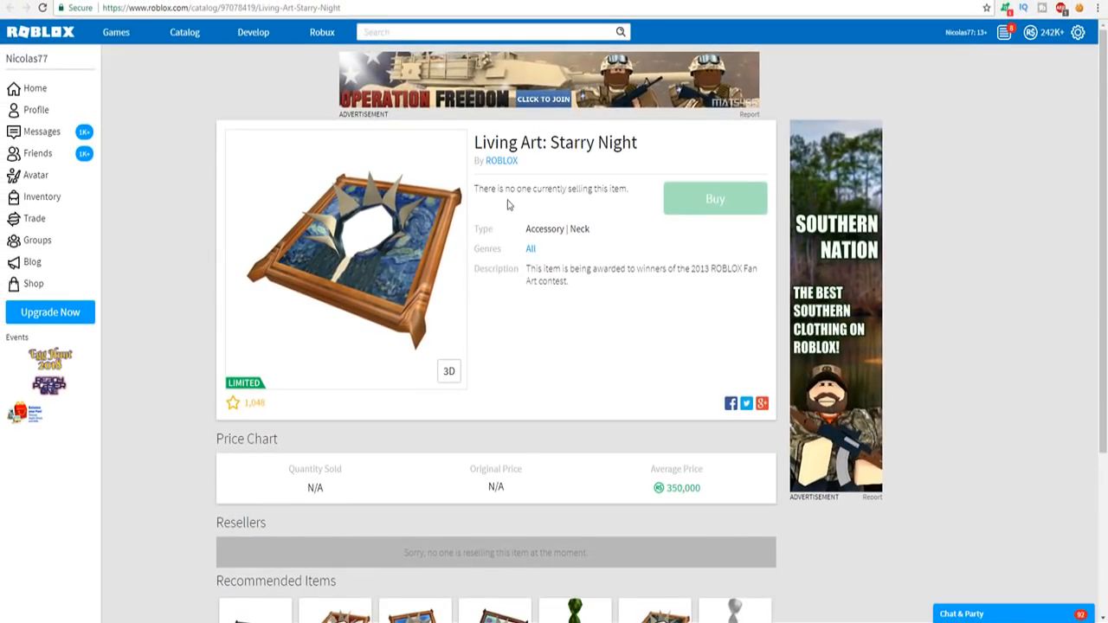
pyautogui.scroll(-3)
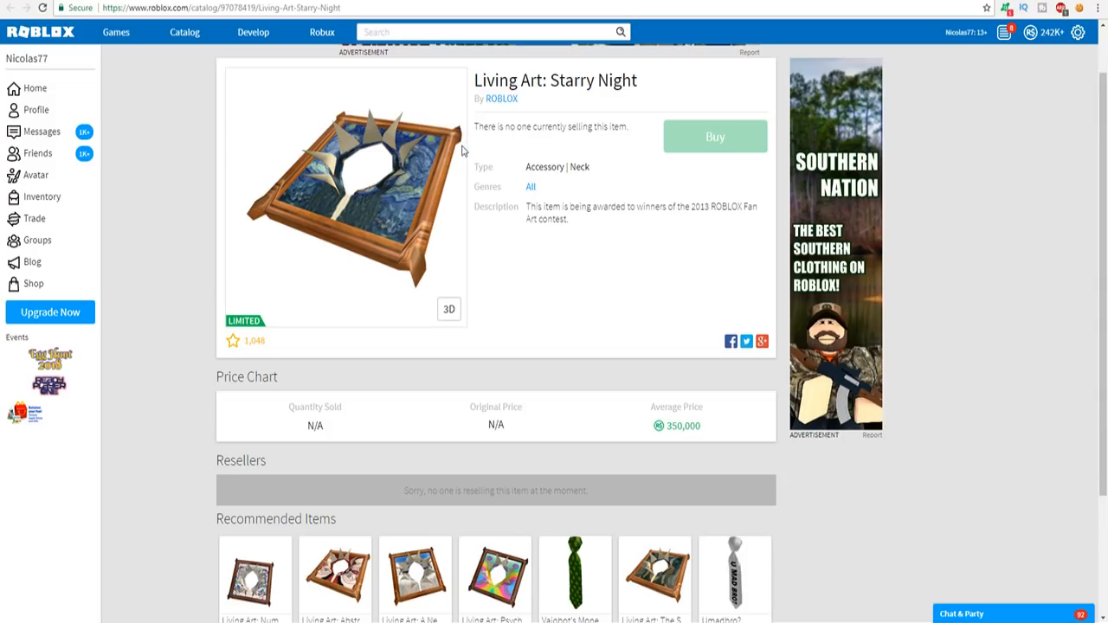
pyautogui.moveTo(487, 128)
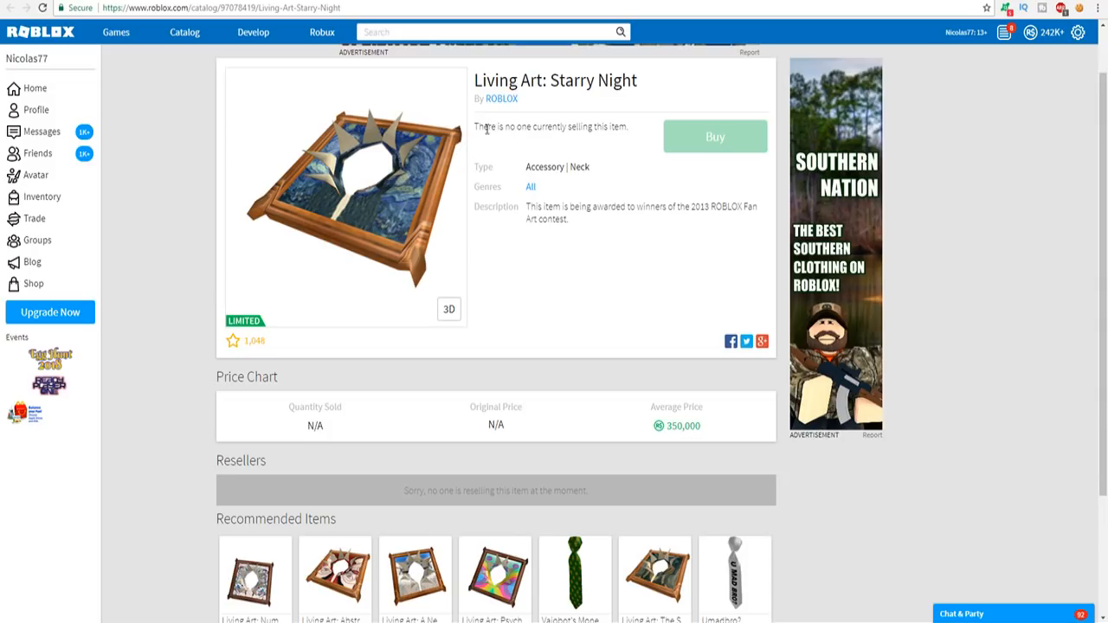
pyautogui.moveTo(435, 134)
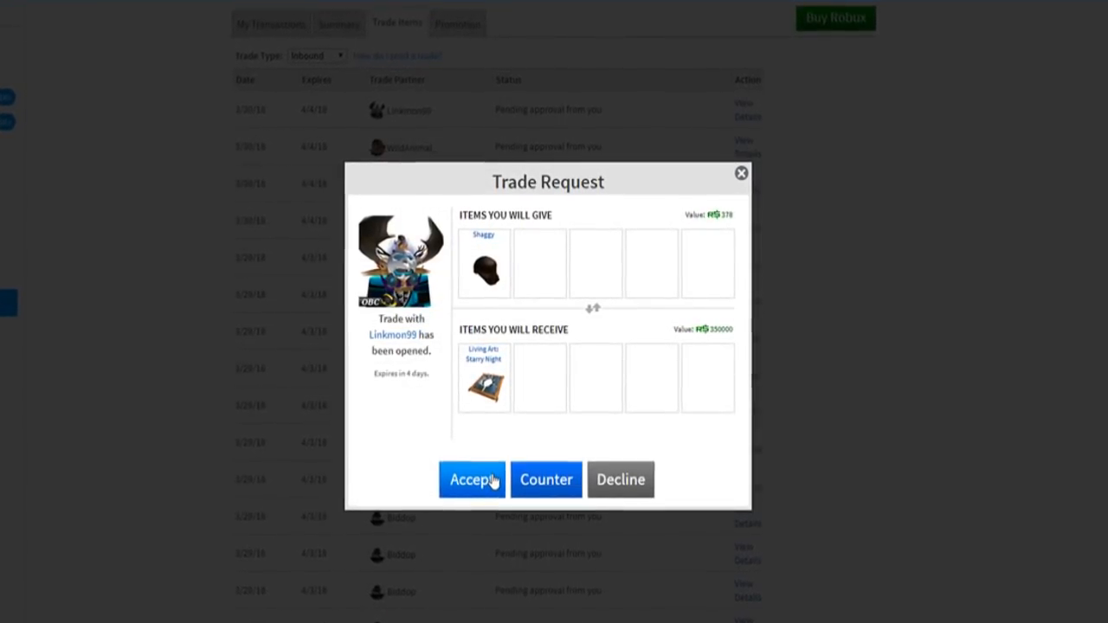
# - Accept and confirm Linkmon99's trade, then wear Living Art: Starry Night on the avatar
pyautogui.click(472, 479)
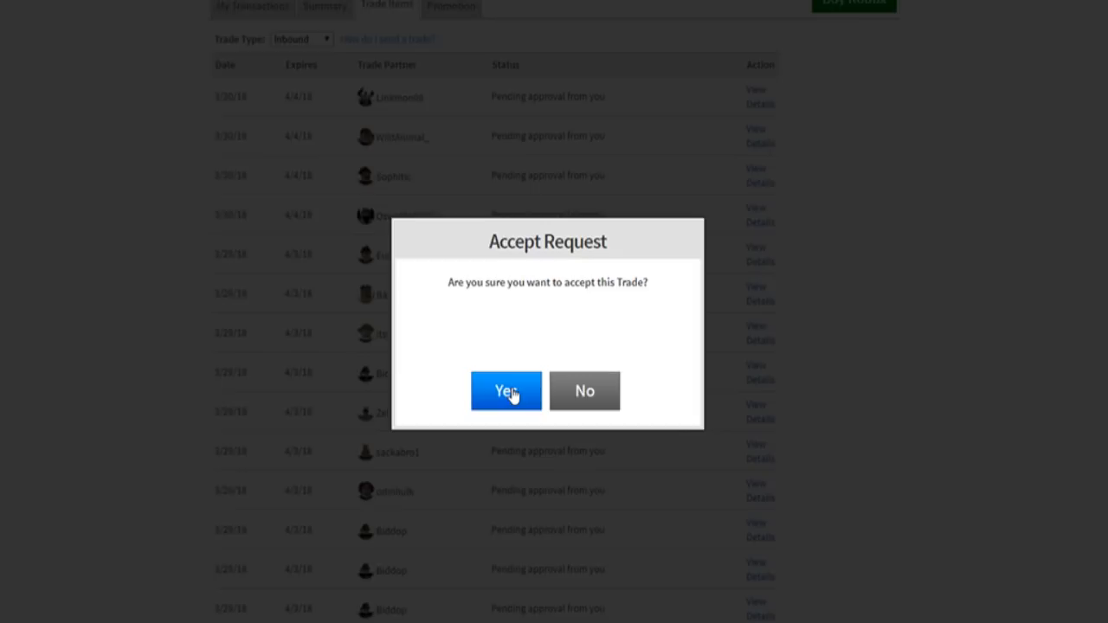
pyautogui.click(506, 390)
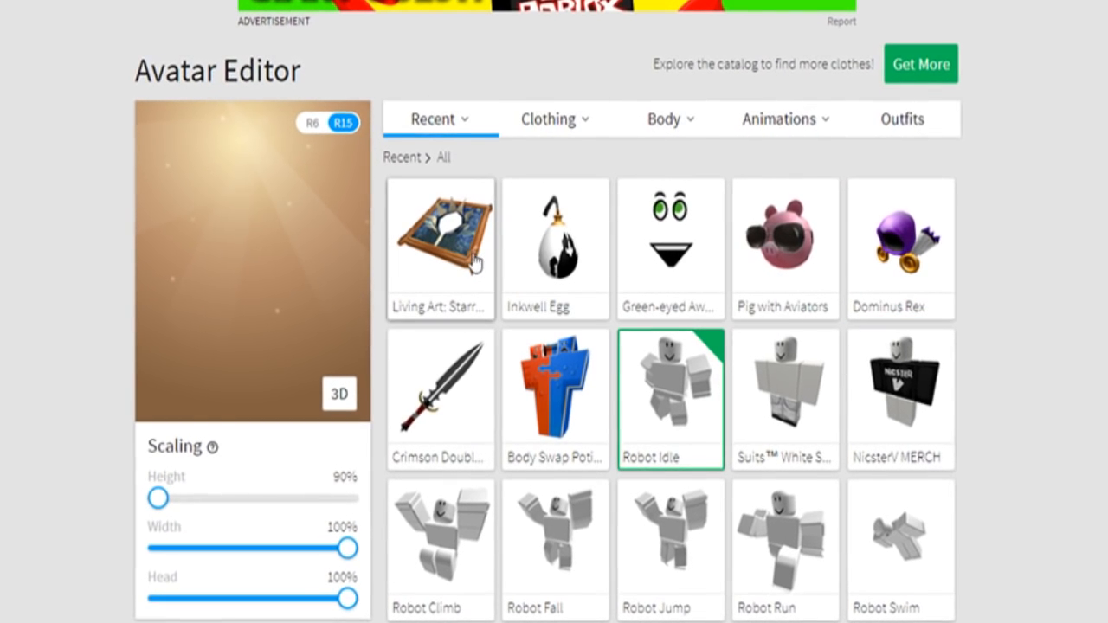
pyautogui.click(440, 246)
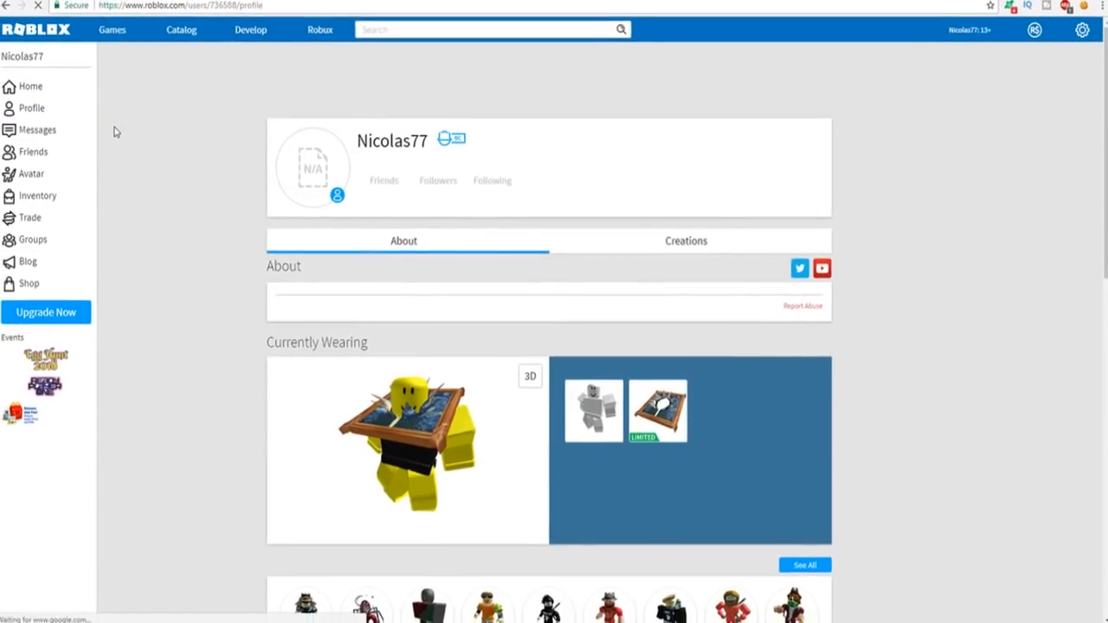
# - Ask Linkmon99 'why' and 'can i call you' in chat, then go to the home page
pyautogui.scroll(-3)
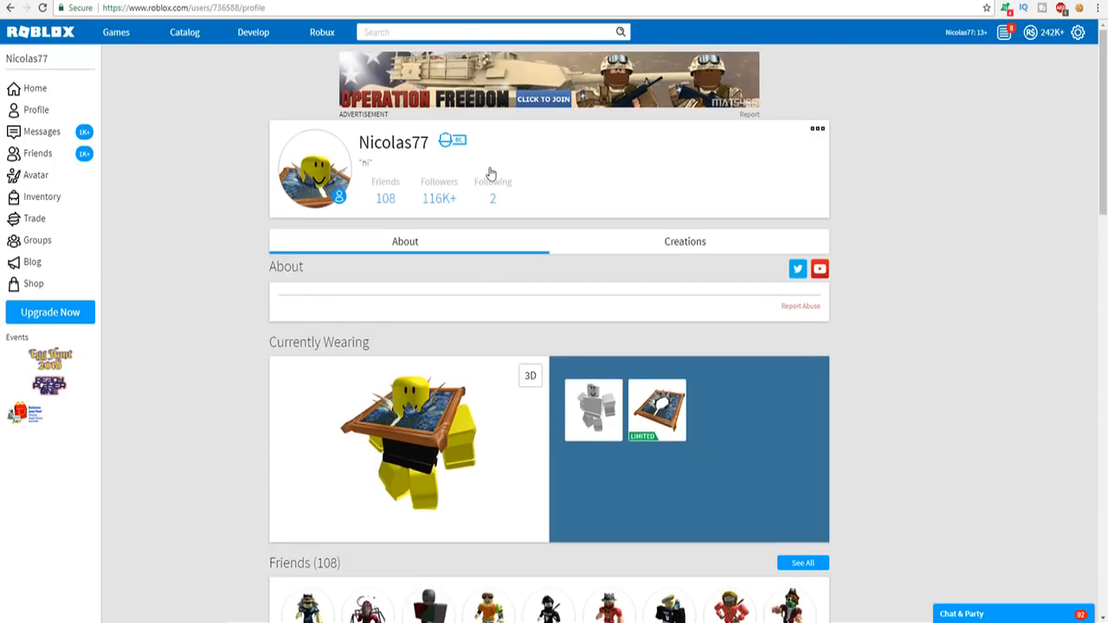
pyautogui.scroll(-3)
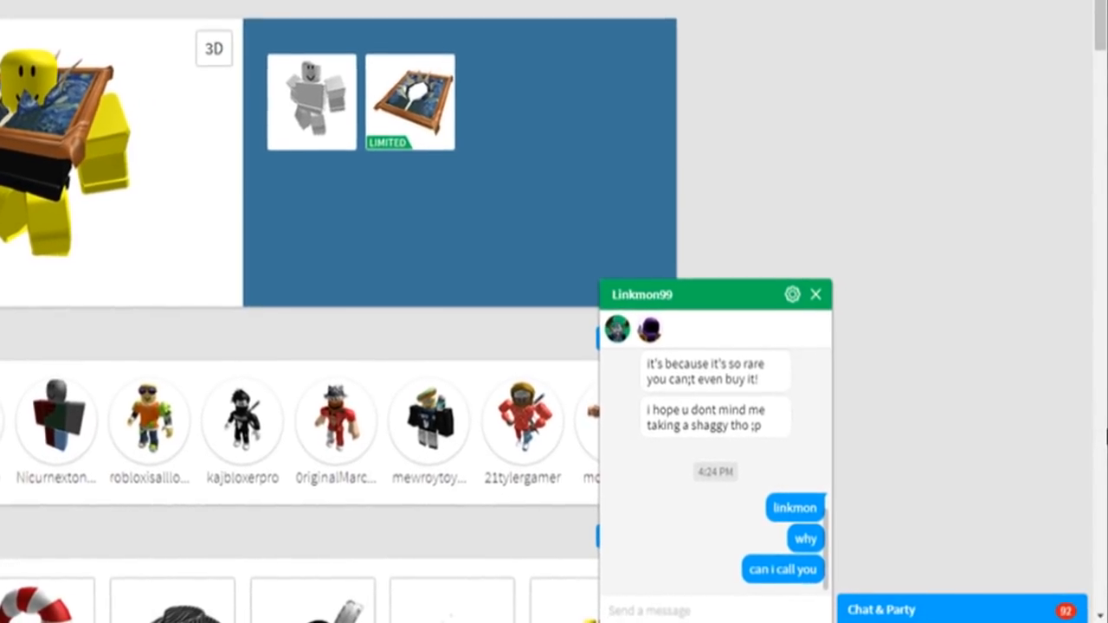
pyautogui.scroll(-3)
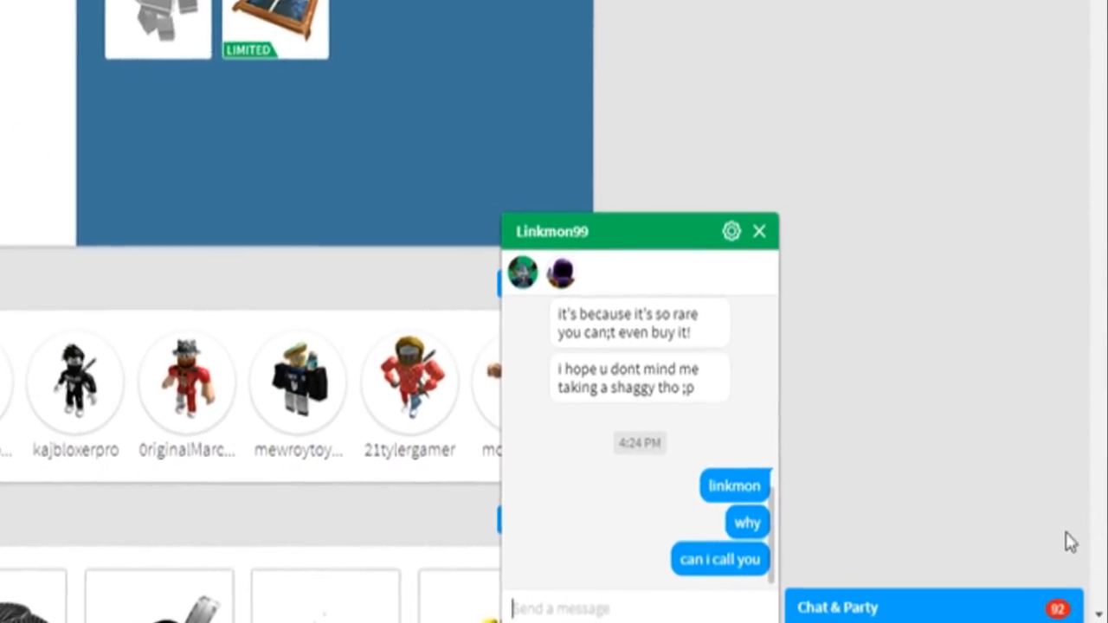
pyautogui.click(759, 231)
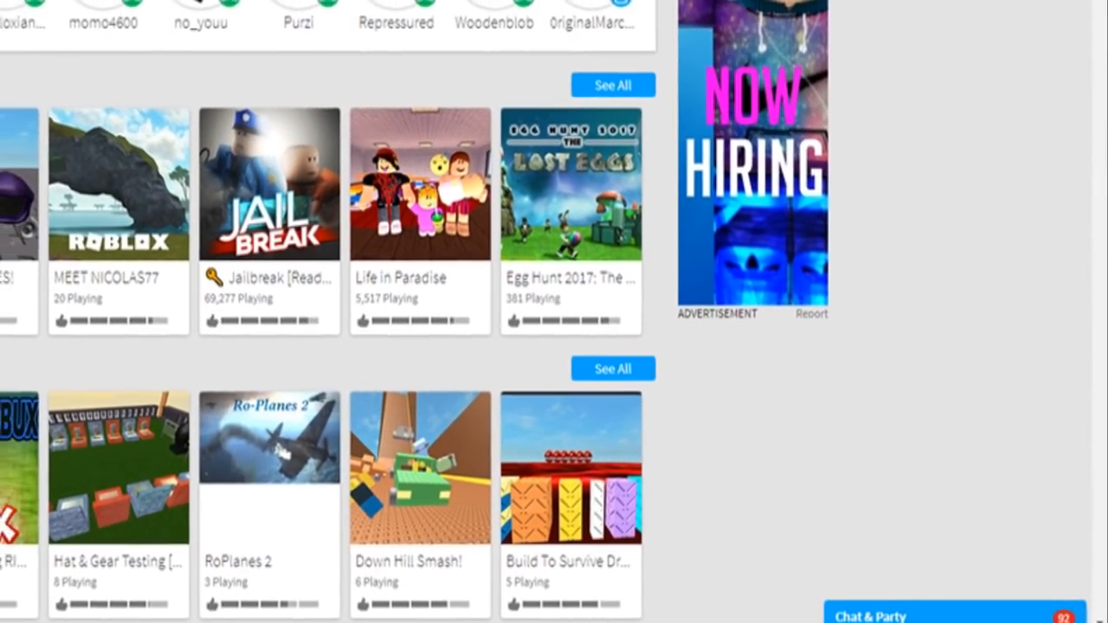
pyautogui.scroll(3)
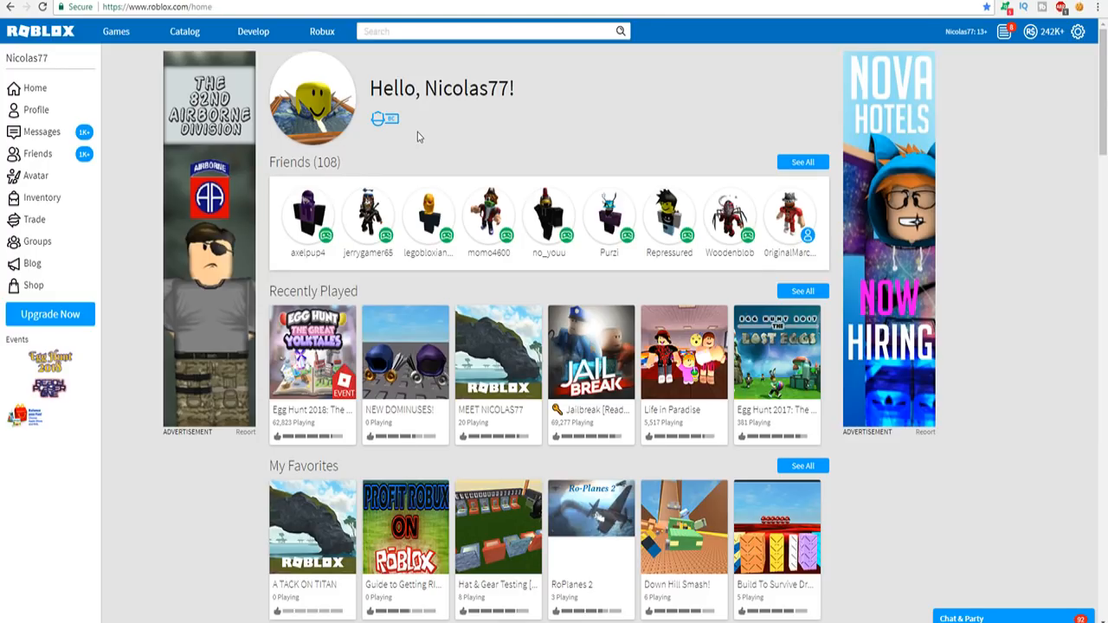
pyautogui.moveTo(173, 74)
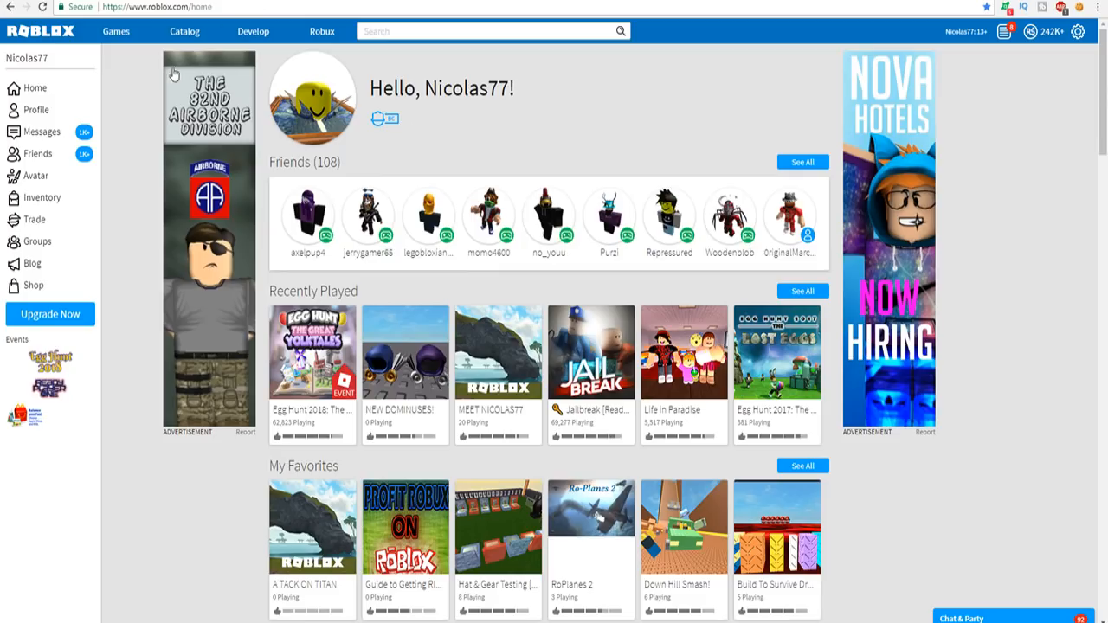
pyautogui.click(35, 176)
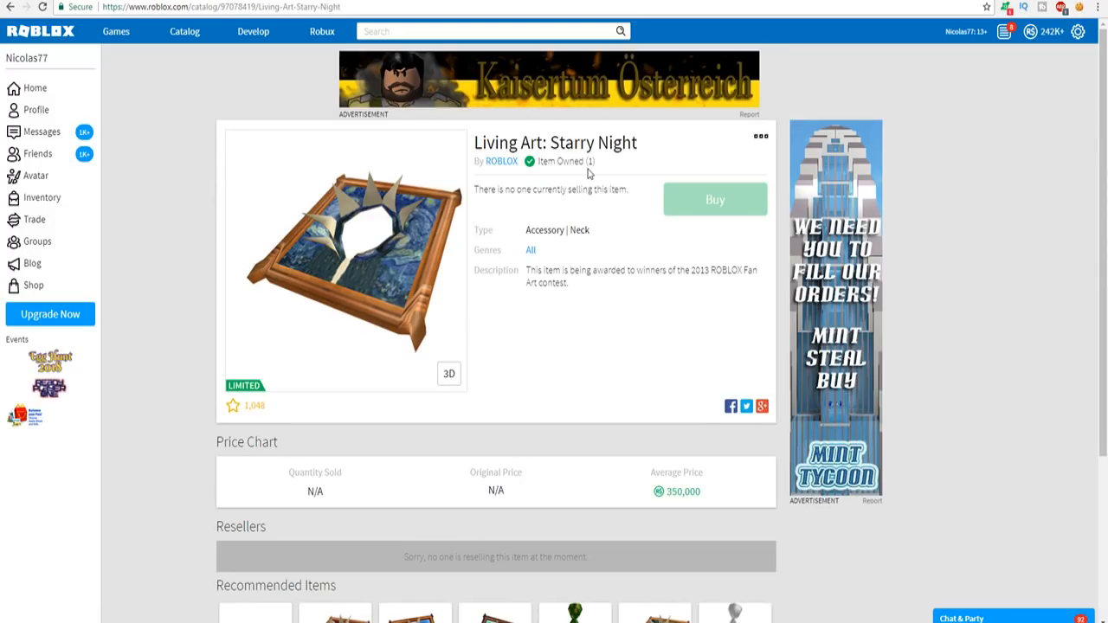
pyautogui.moveTo(632, 193)
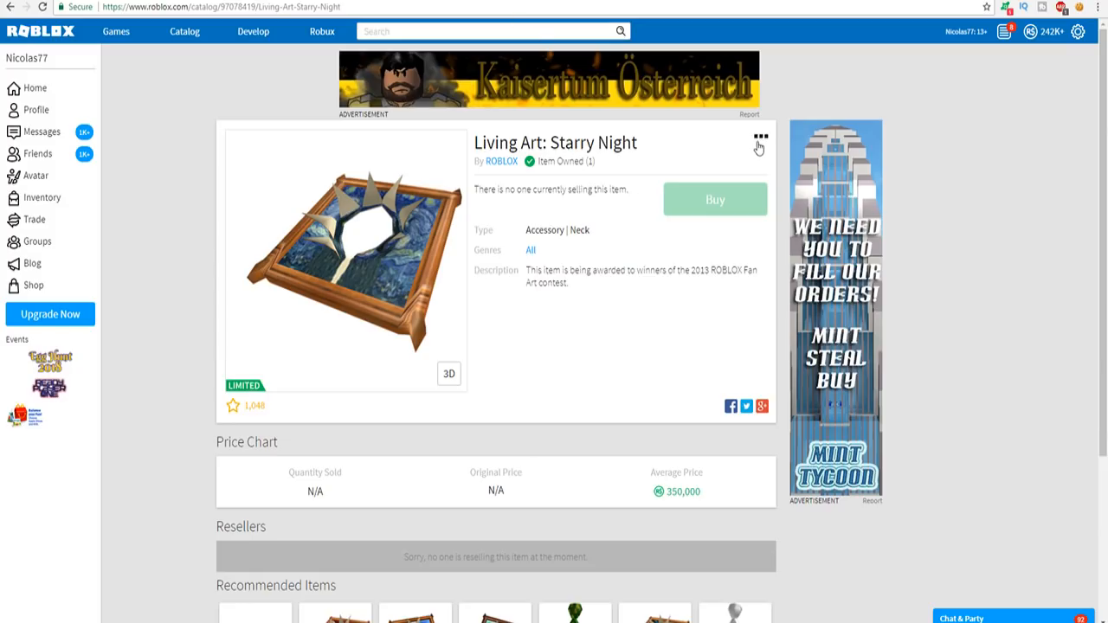
pyautogui.moveTo(691, 175)
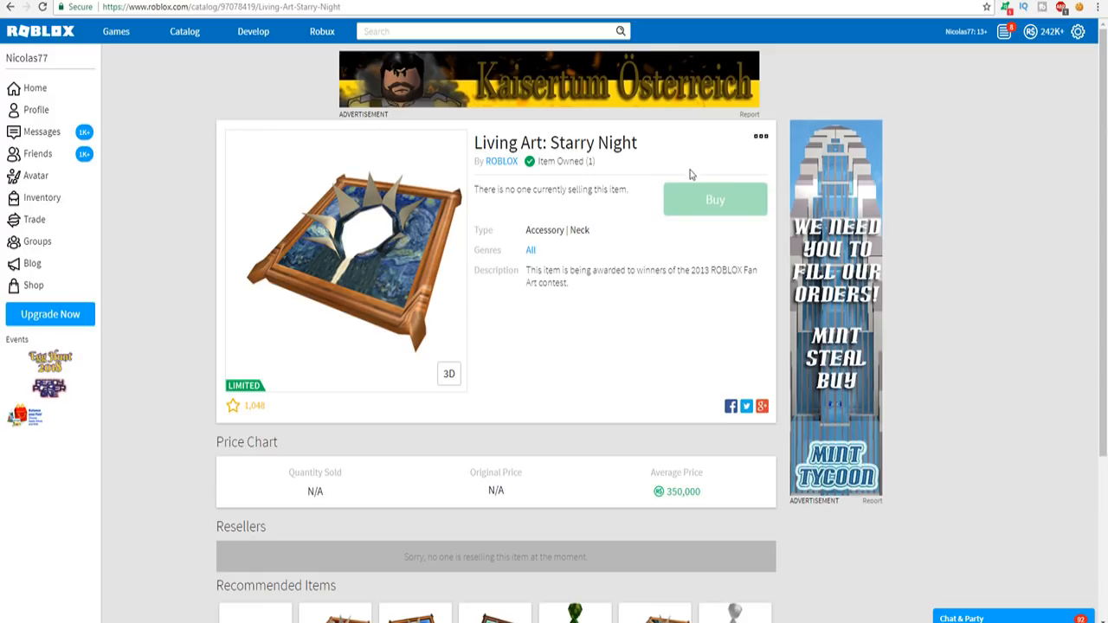
pyautogui.moveTo(697, 182)
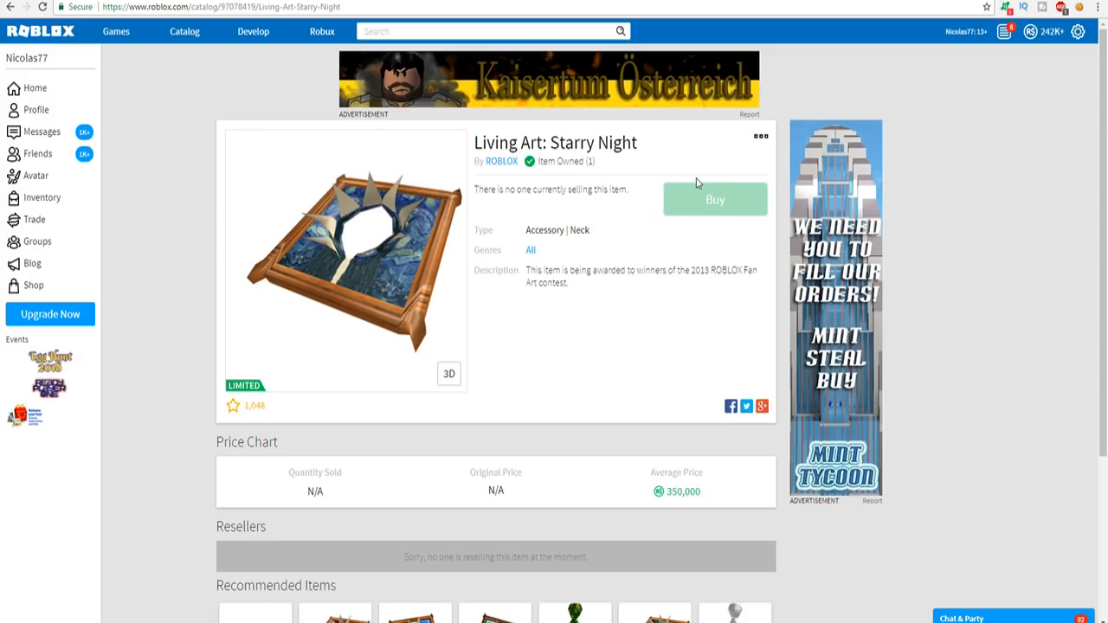
pyautogui.moveTo(37, 110)
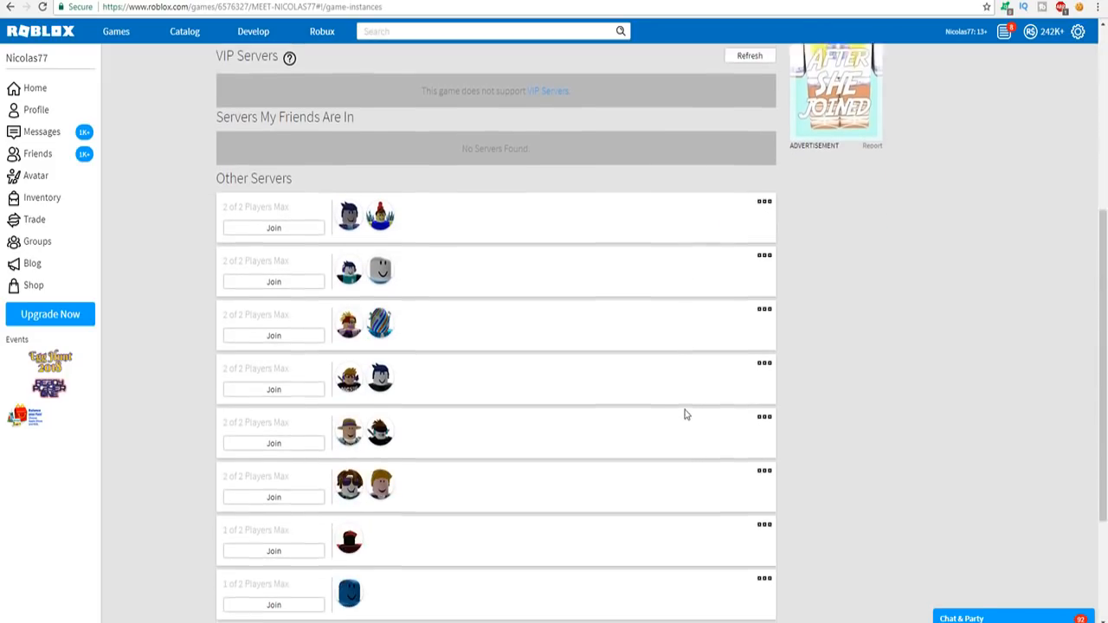
# - Close the Linkmon99 chat and join the MEET NICOLAS77 server he is playing in
pyautogui.scroll(3)
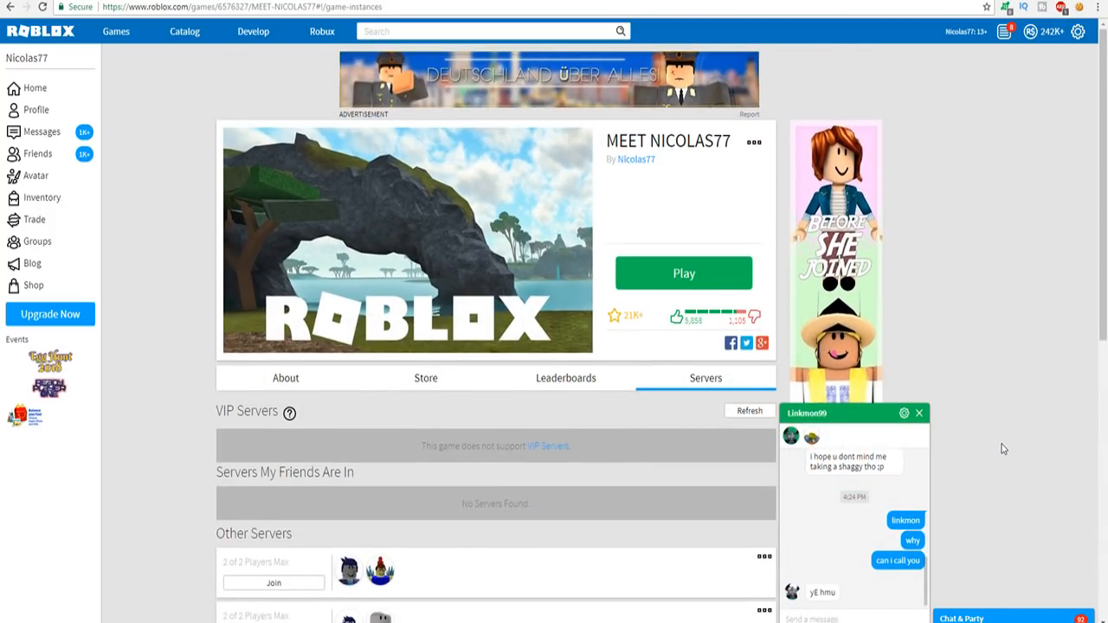
pyautogui.click(684, 273)
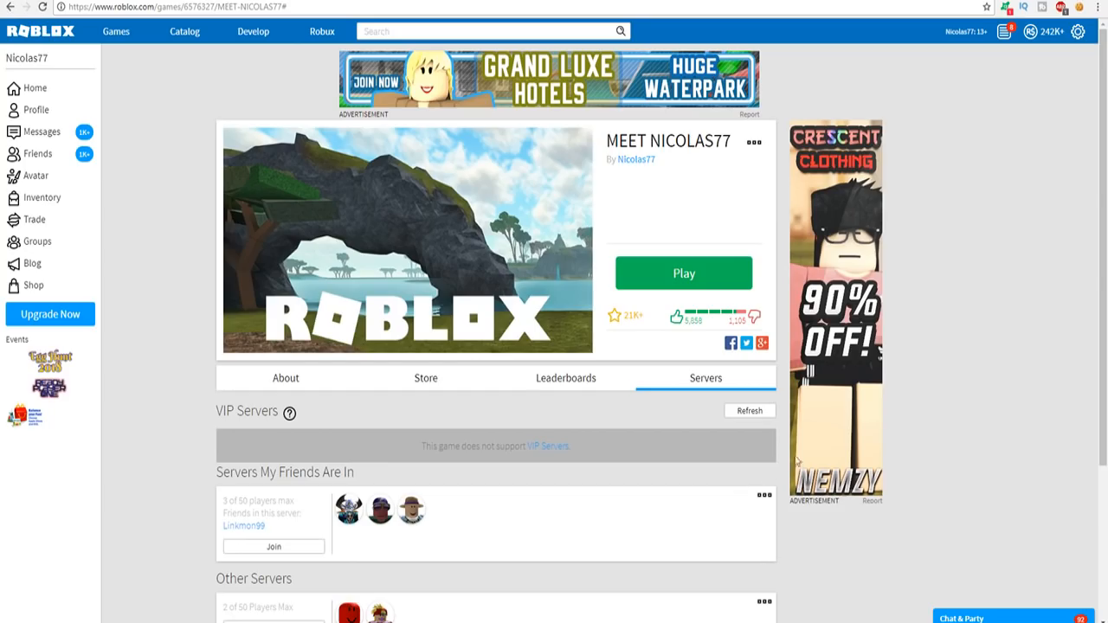
pyautogui.moveTo(993, 327)
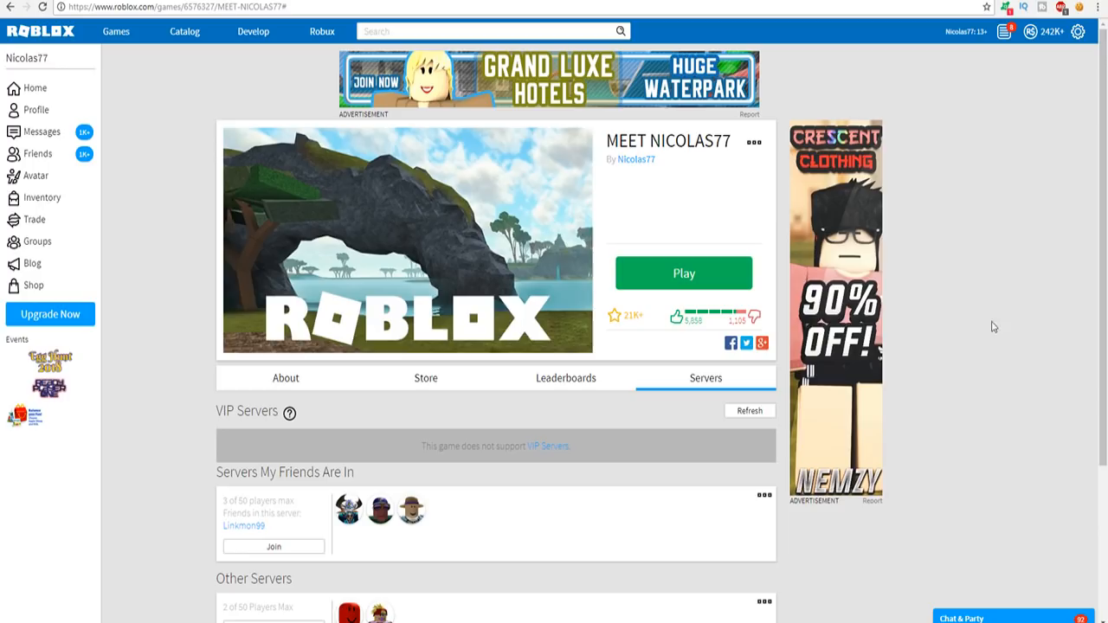
pyautogui.click(683, 273)
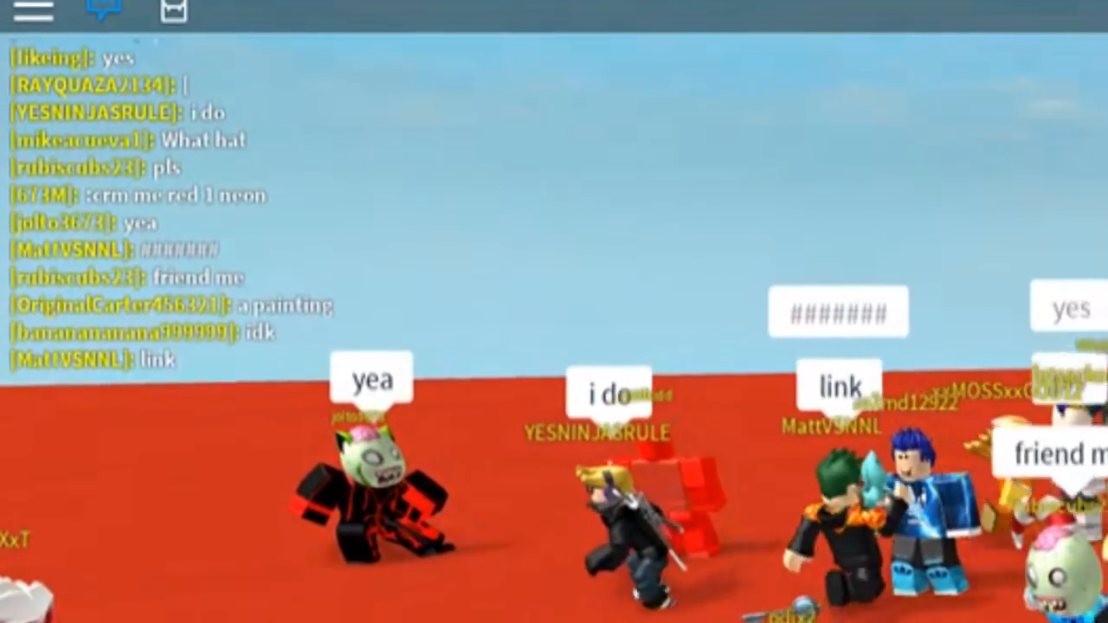
pyautogui.write(':m Only 8')
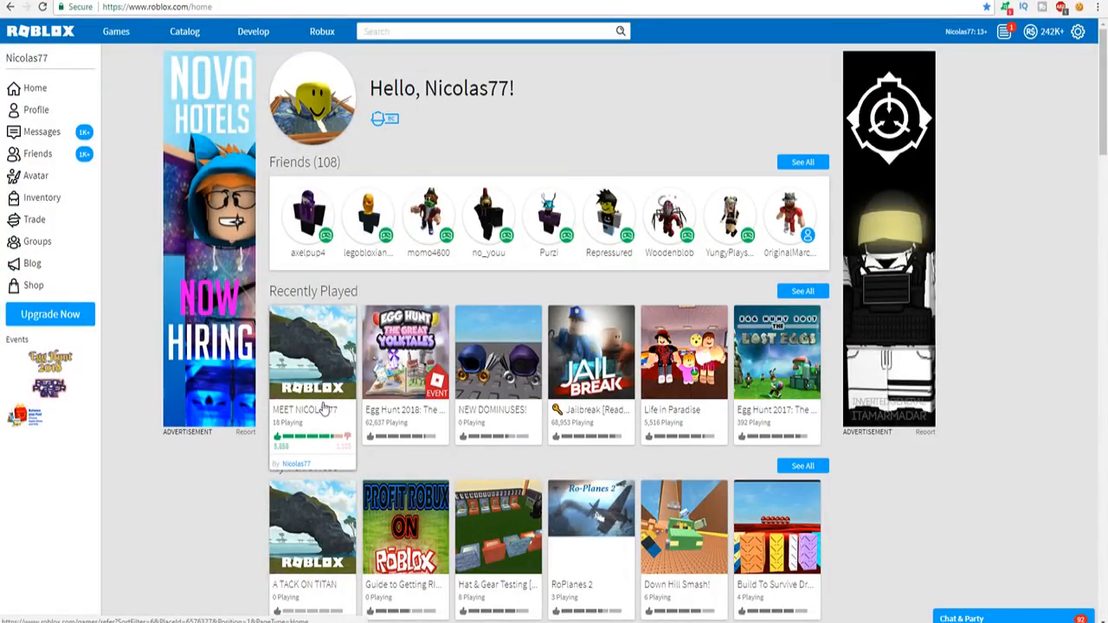
# - Open the Living Art: Starry Night item page, bring up its Sell form, then cancel it
pyautogui.scroll(-3)
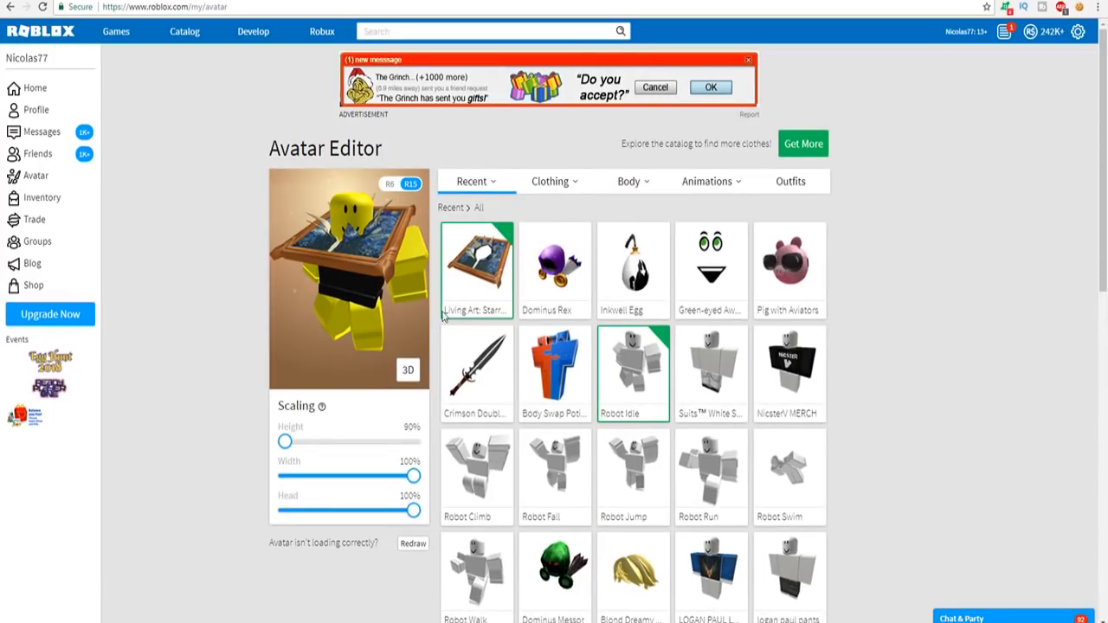
pyautogui.click(476, 264)
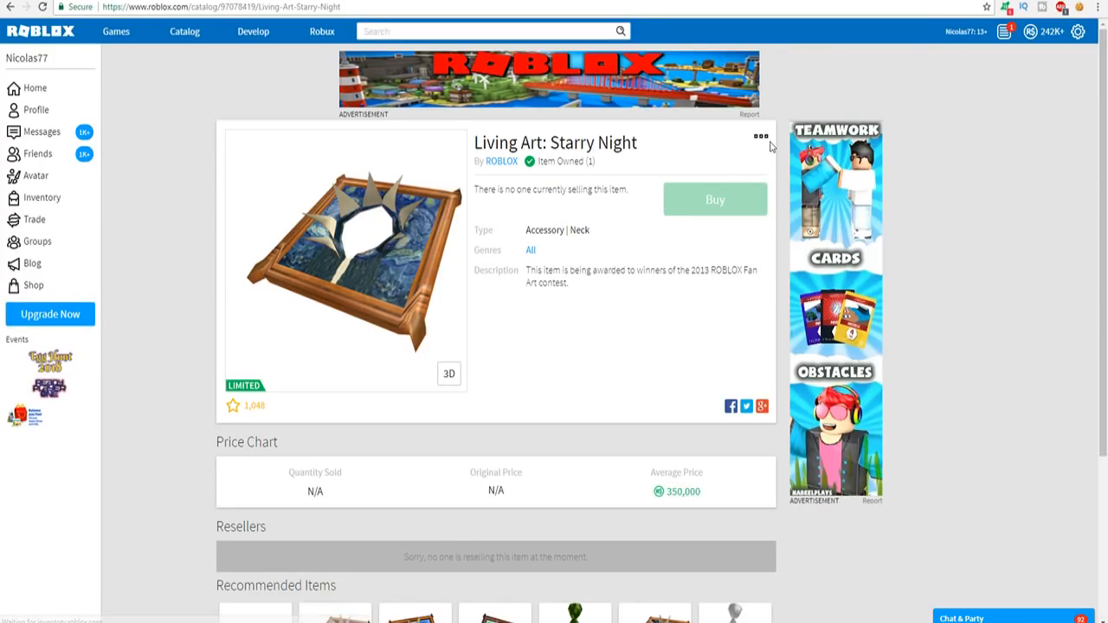
pyautogui.click(760, 137)
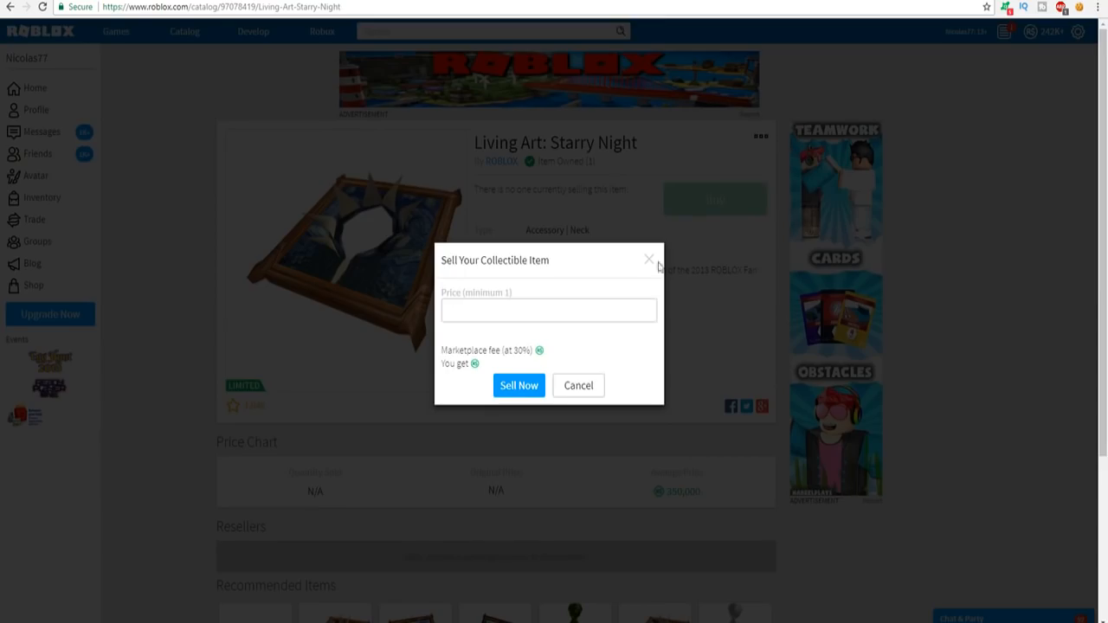
pyautogui.click(548, 310)
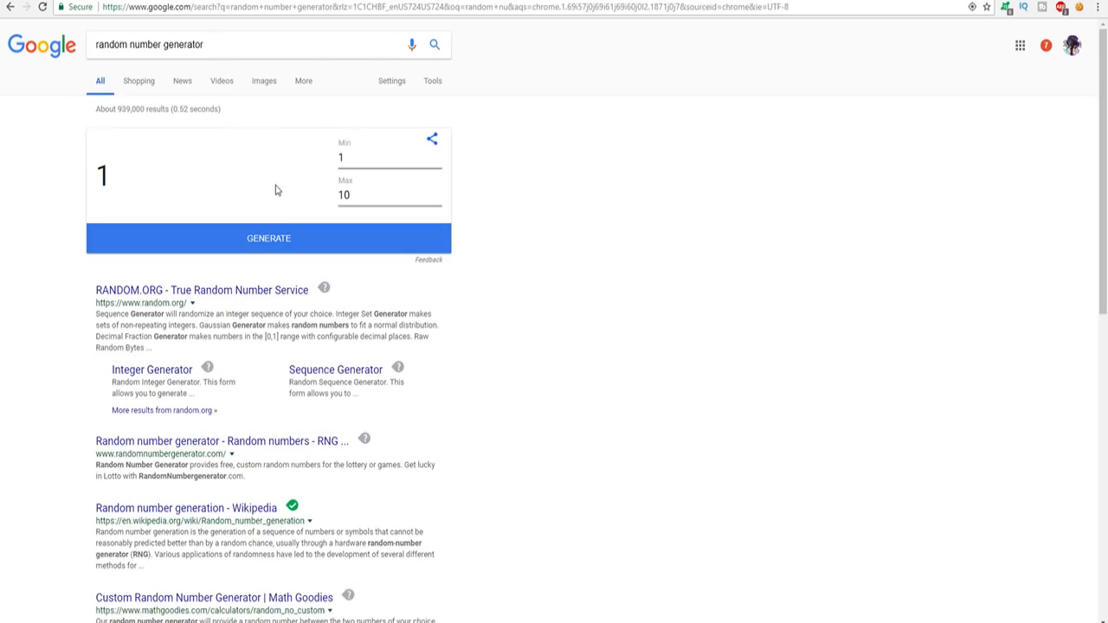
pyautogui.moveTo(287, 244)
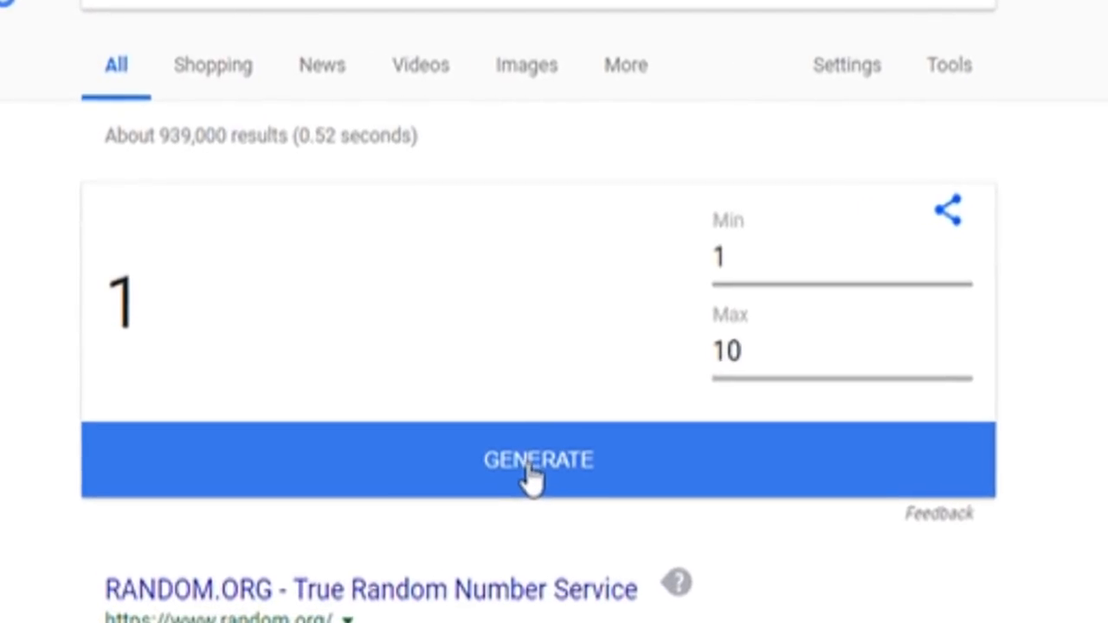
# - Generate a random number from 1 to 10 on Google, getting 2
pyautogui.click(537, 459)
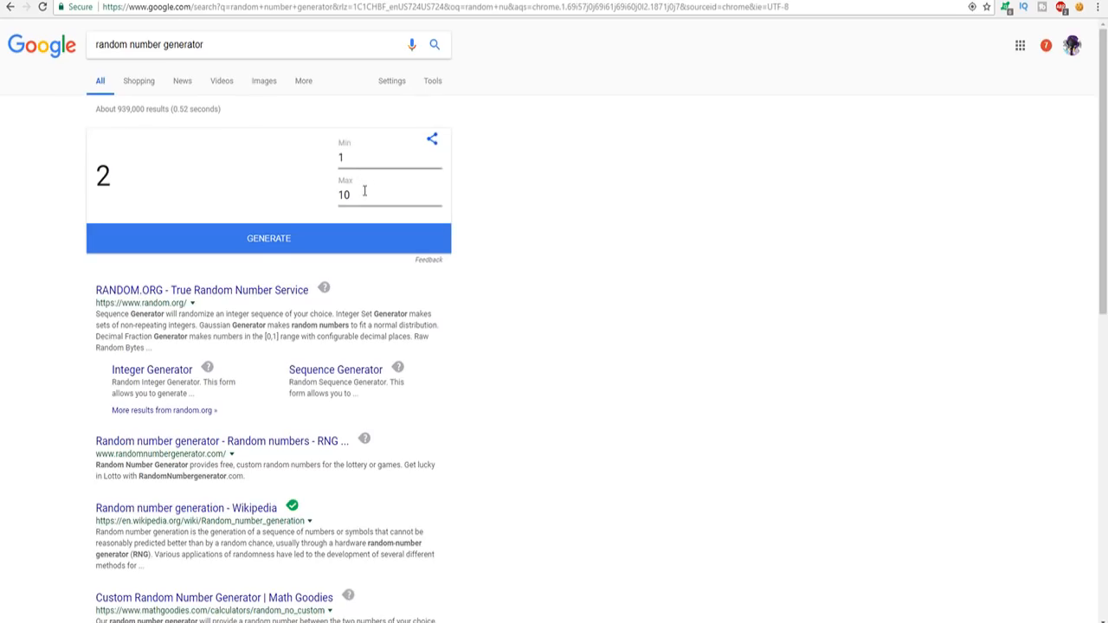
# - Select the Max field and draw another random number between 1 and 10
pyautogui.click(390, 195)
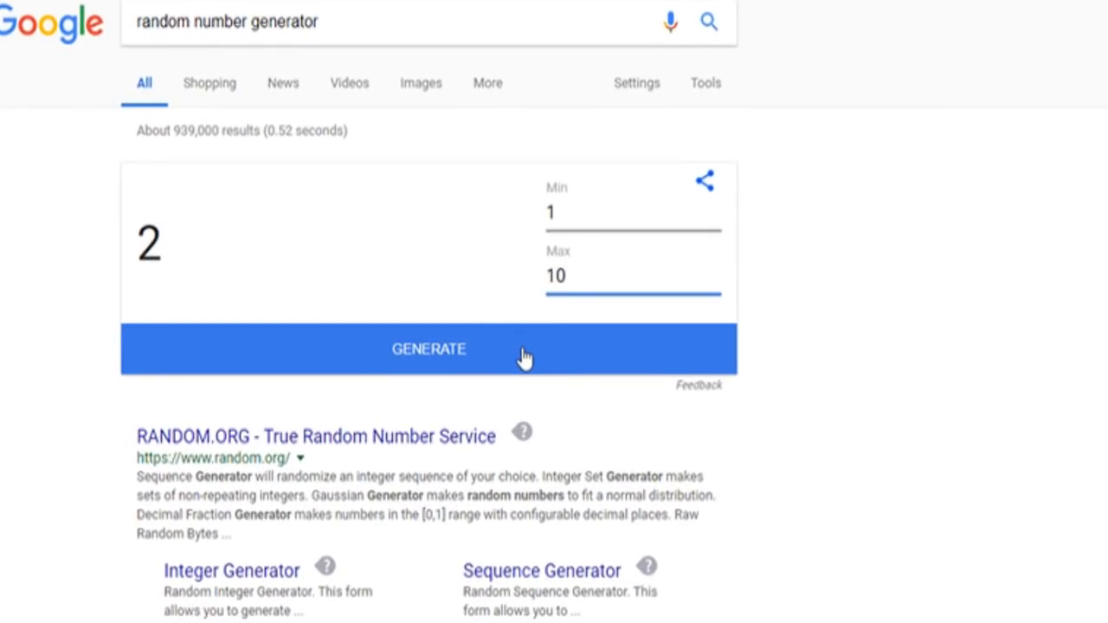
pyautogui.click(430, 349)
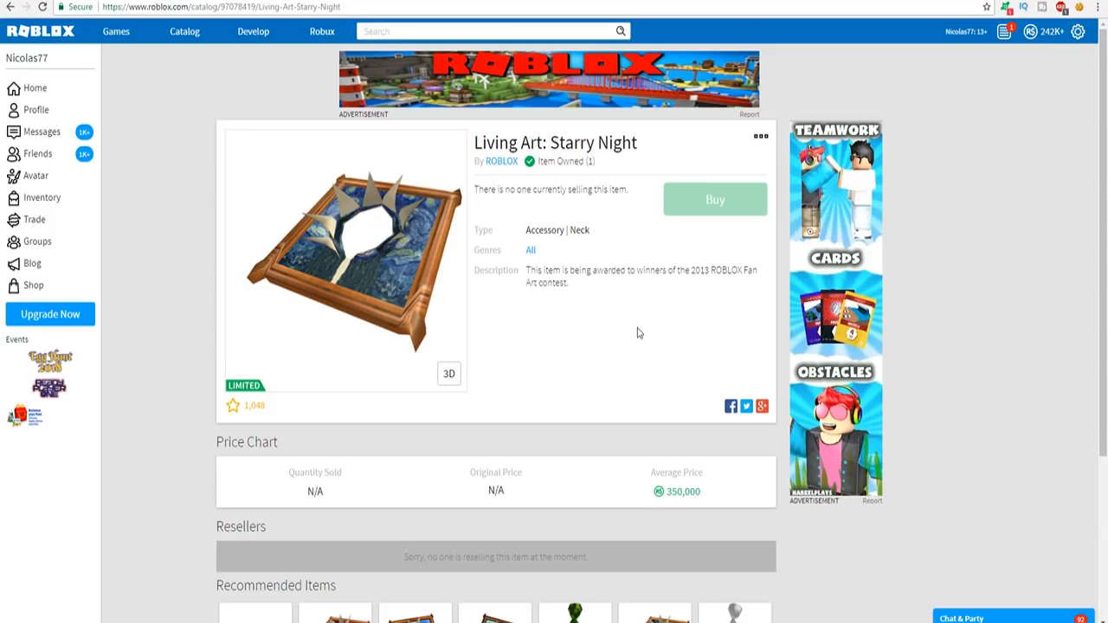
# - Search players for 'linkmon99' and open Linkmon99's profile
pyautogui.scroll(-3)
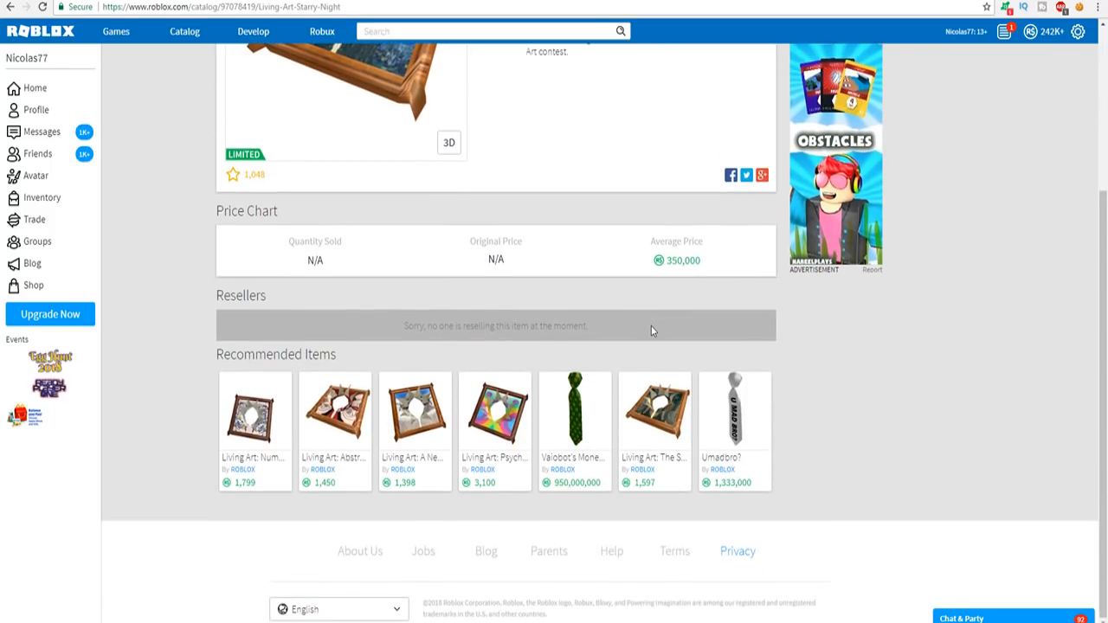
pyautogui.scroll(3)
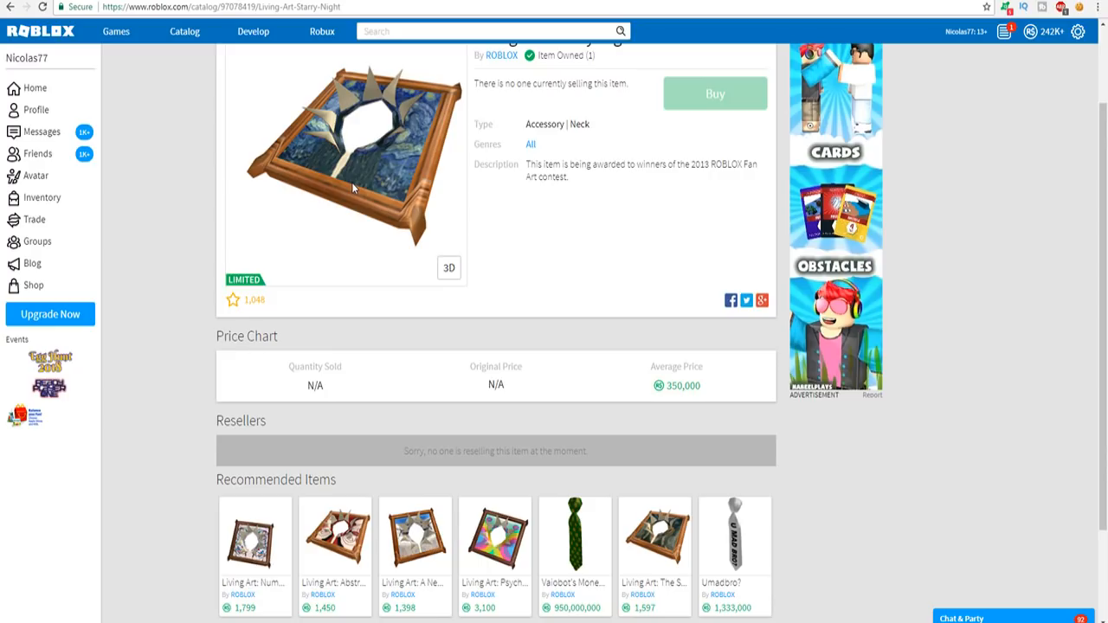
pyautogui.moveTo(345, 214)
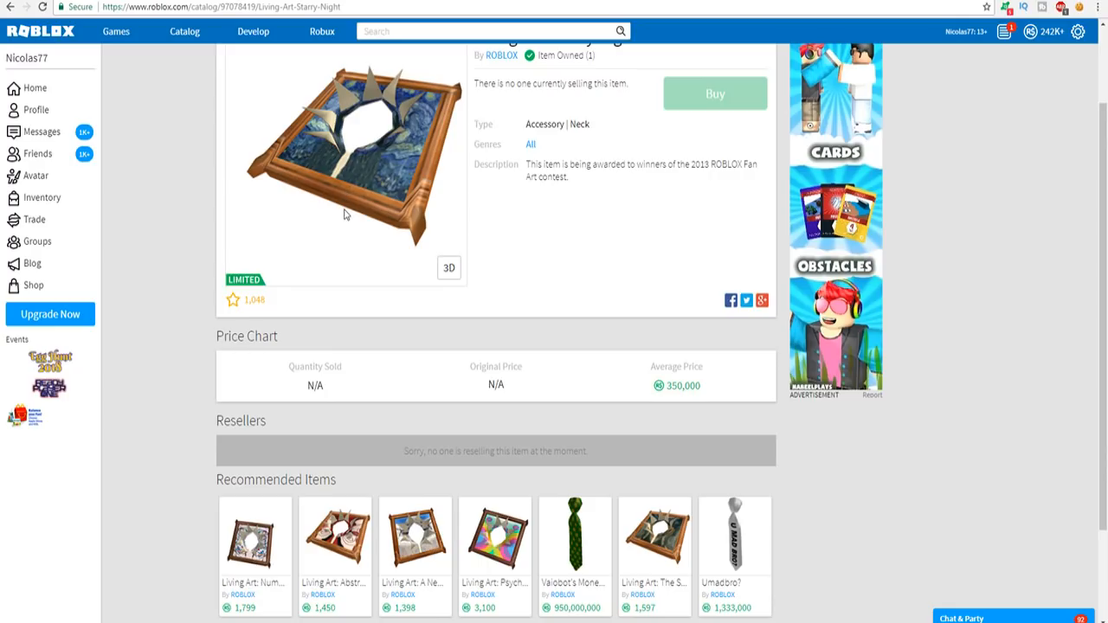
pyautogui.write('link')
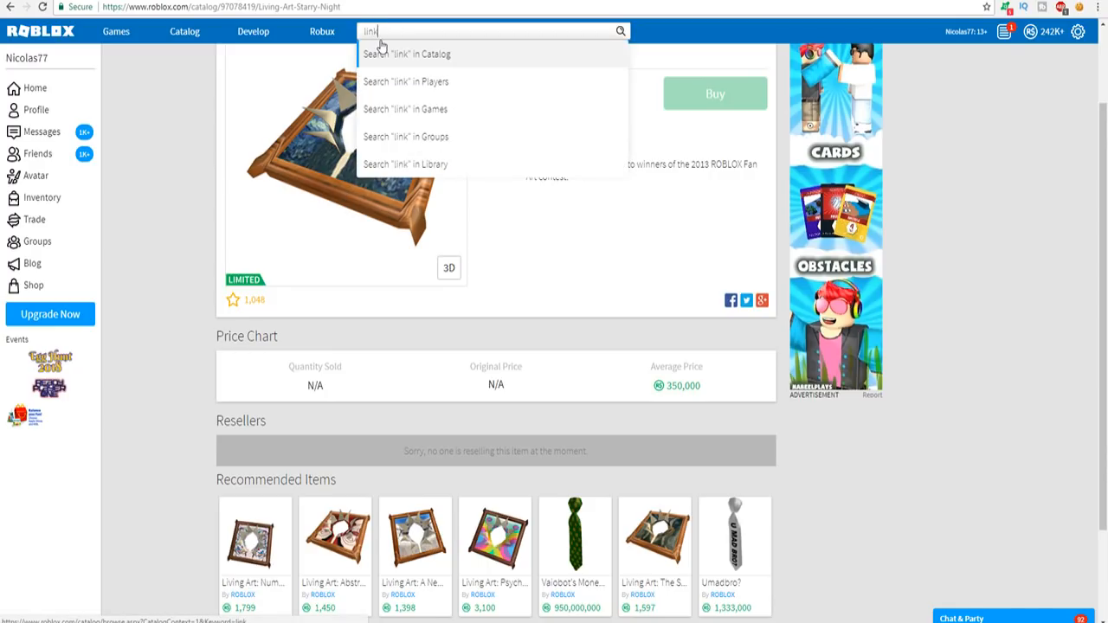
pyautogui.write('linkmon99')
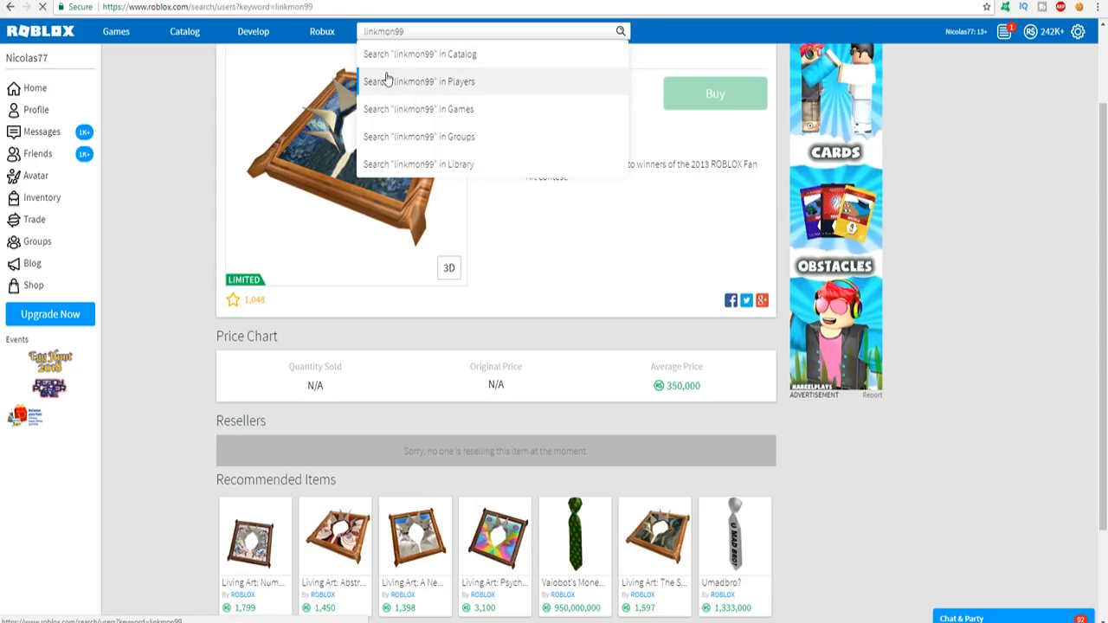
pyautogui.click(419, 82)
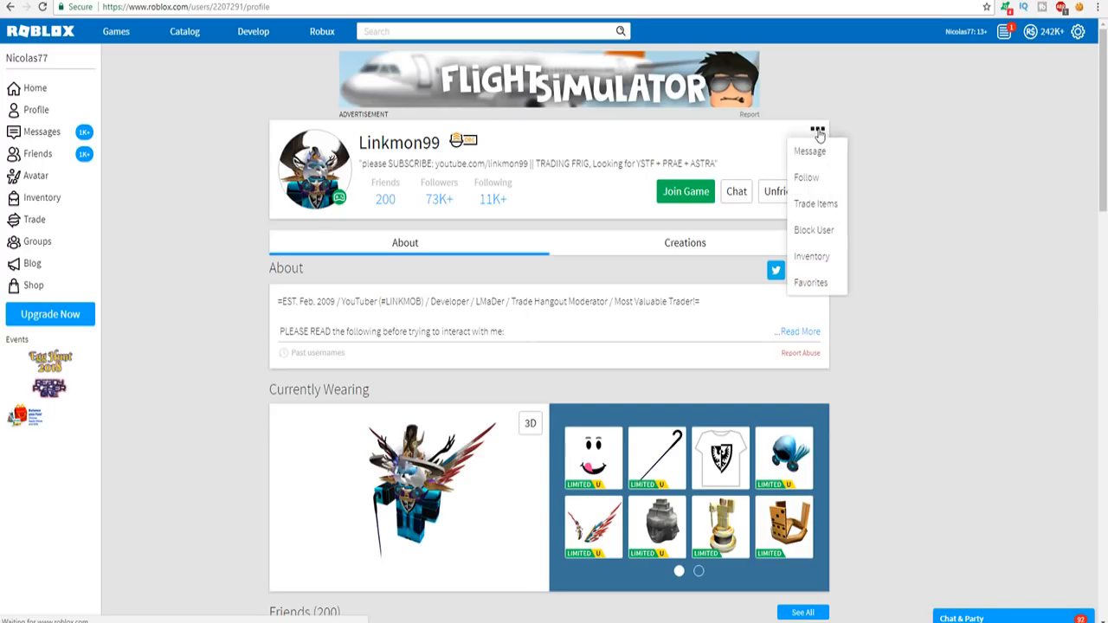
# - Choose Trade Items on Linkmon99's profile, send the request, and confirm with OK
pyautogui.click(815, 203)
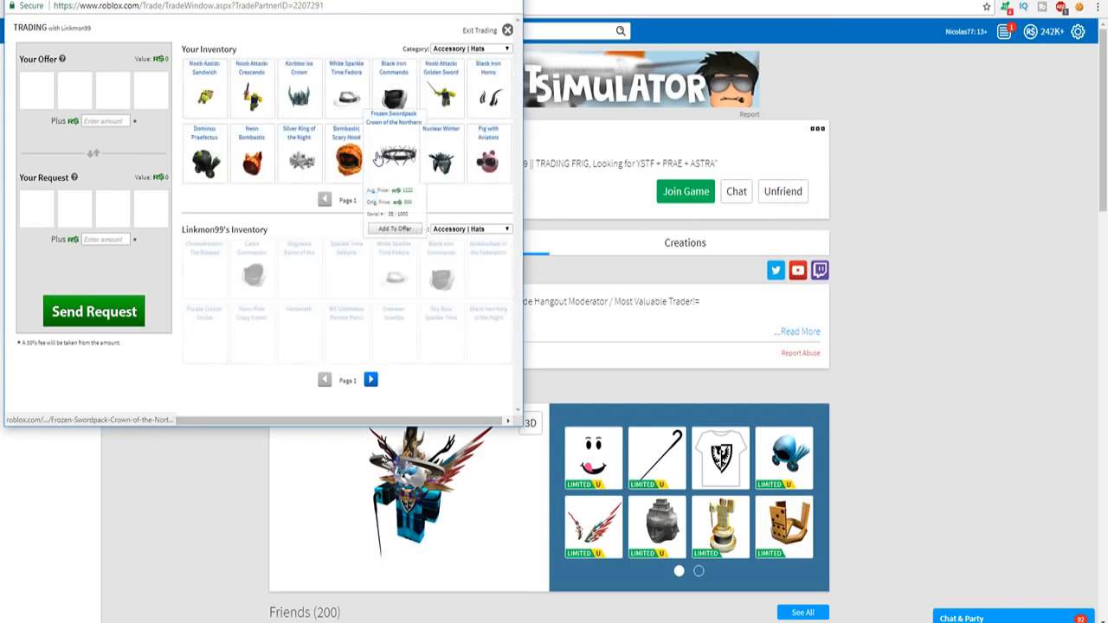
pyautogui.click(93, 311)
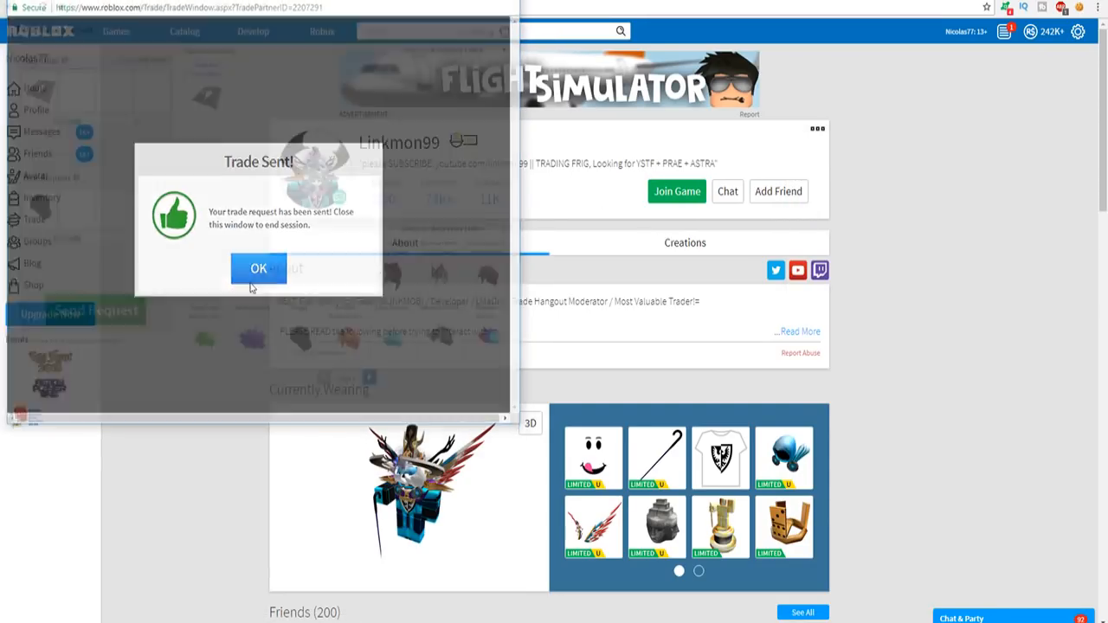
pyautogui.click(258, 269)
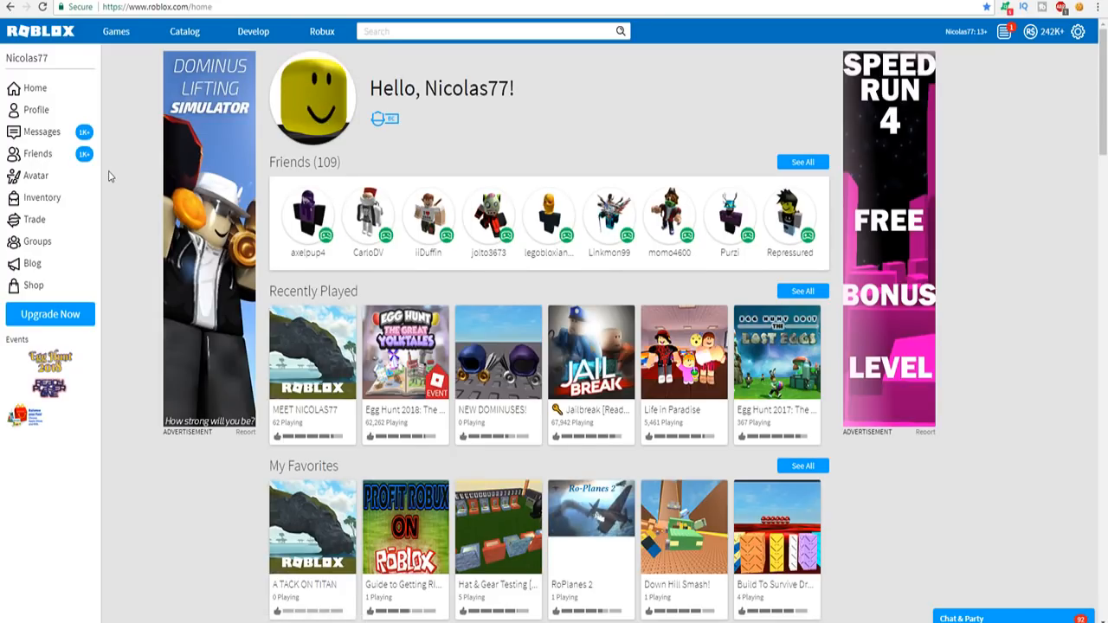
pyautogui.moveTo(35, 176)
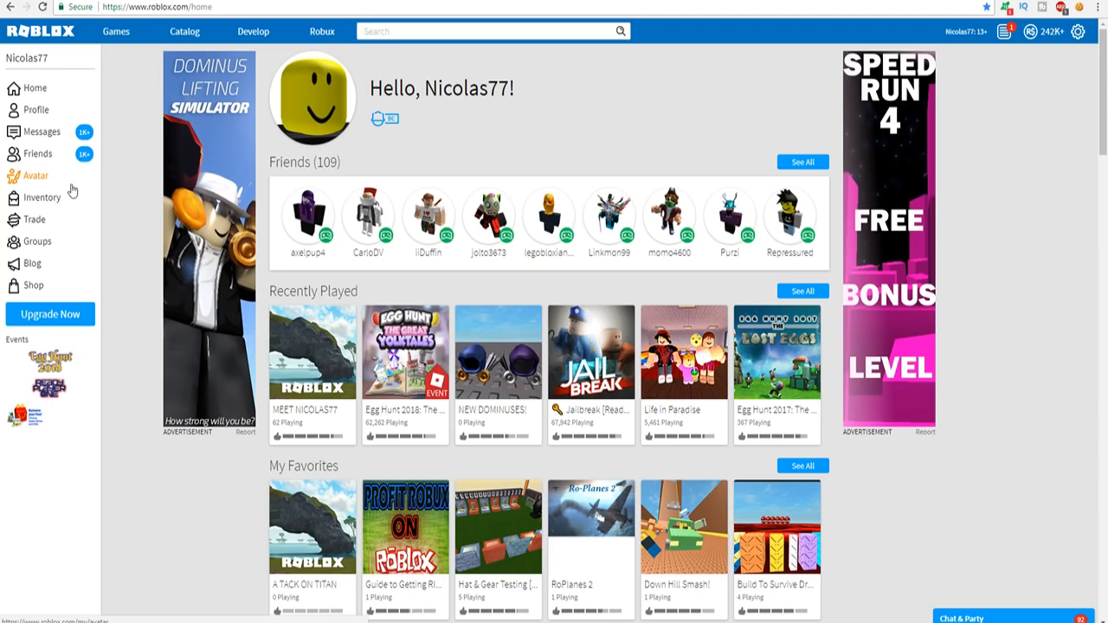